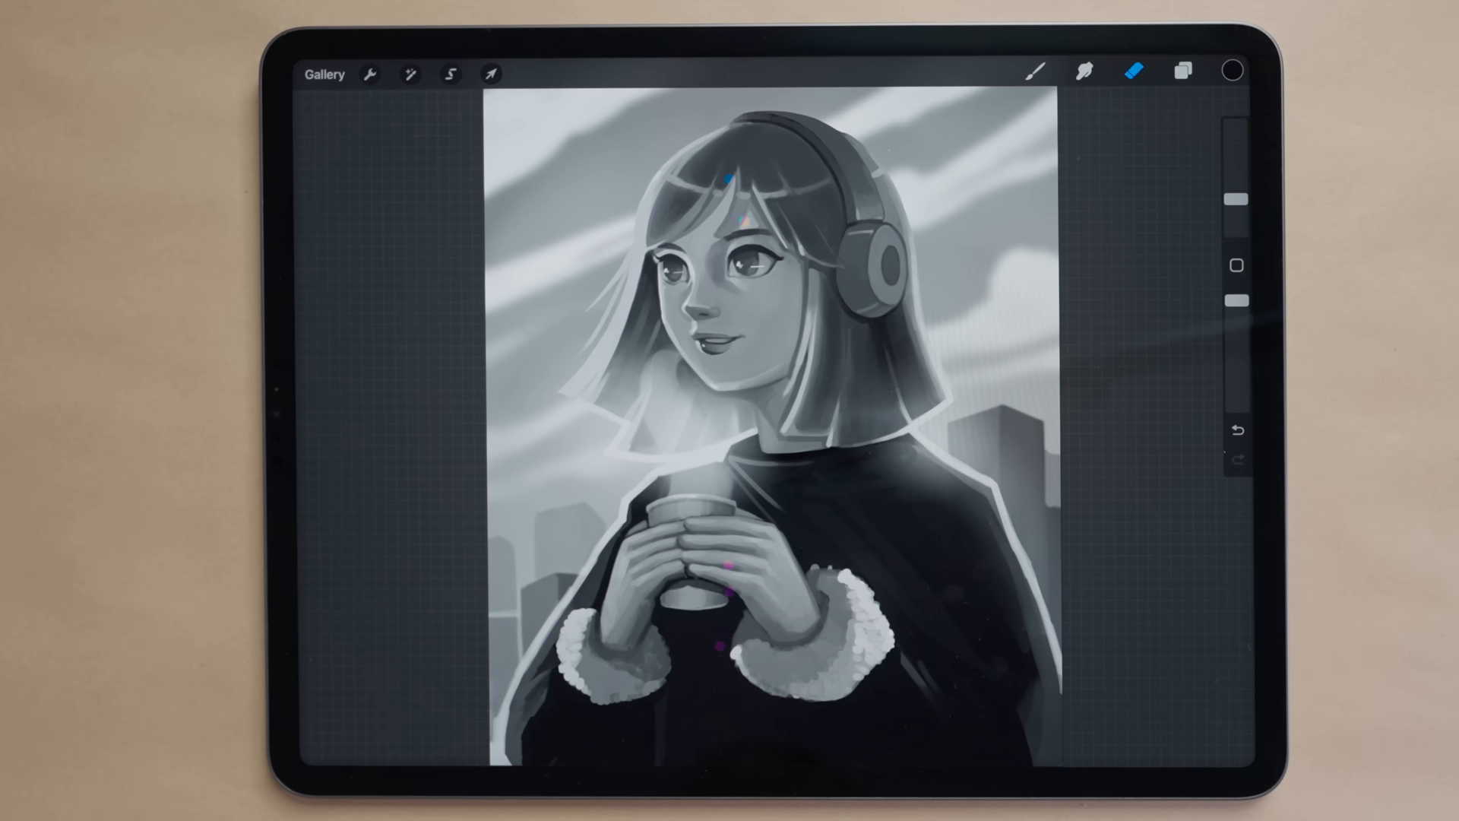
Step: Show the Add options from the wrench Actions menu over the portrait
click(371, 73)
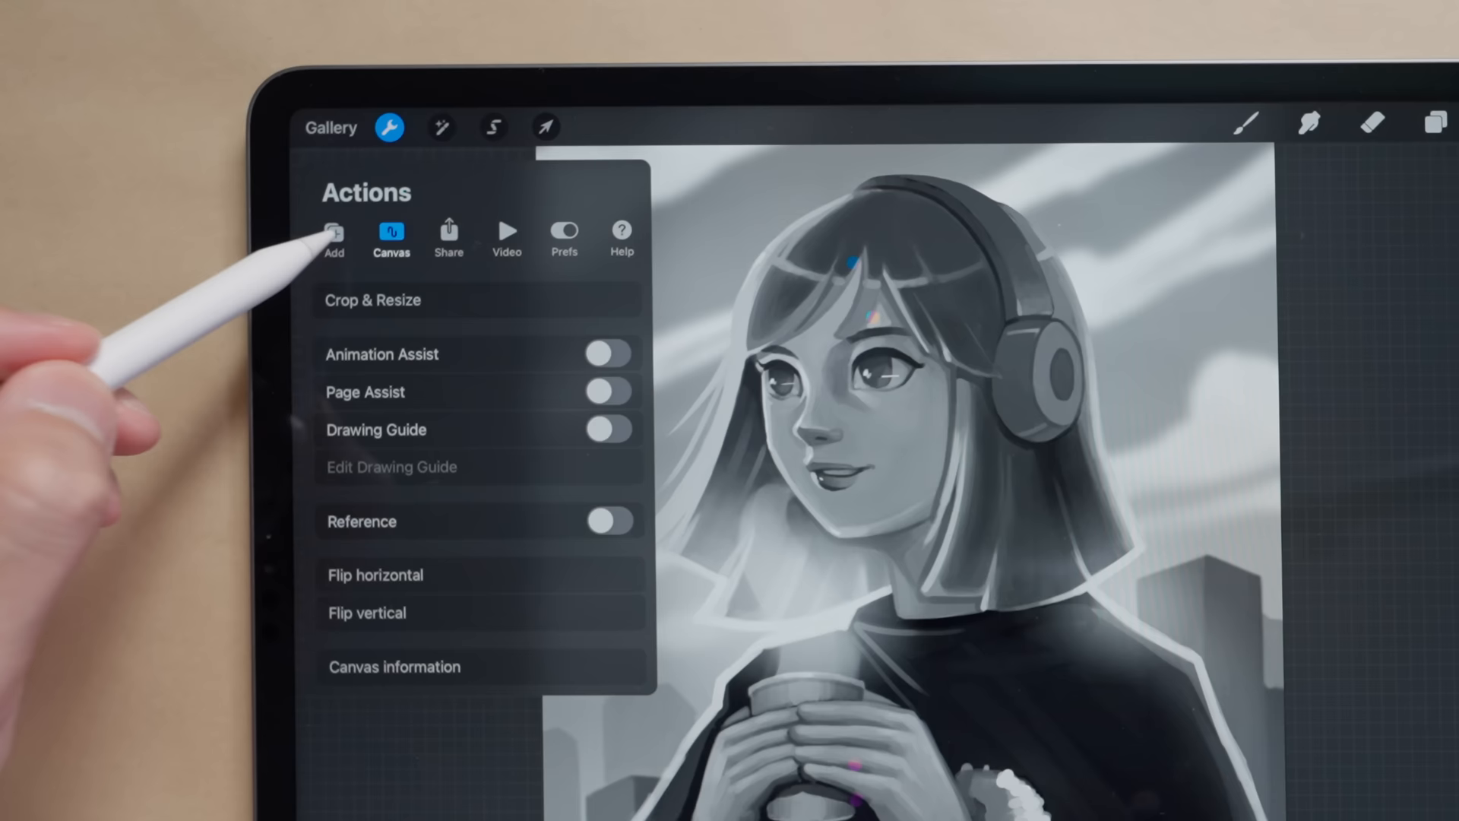
click(335, 237)
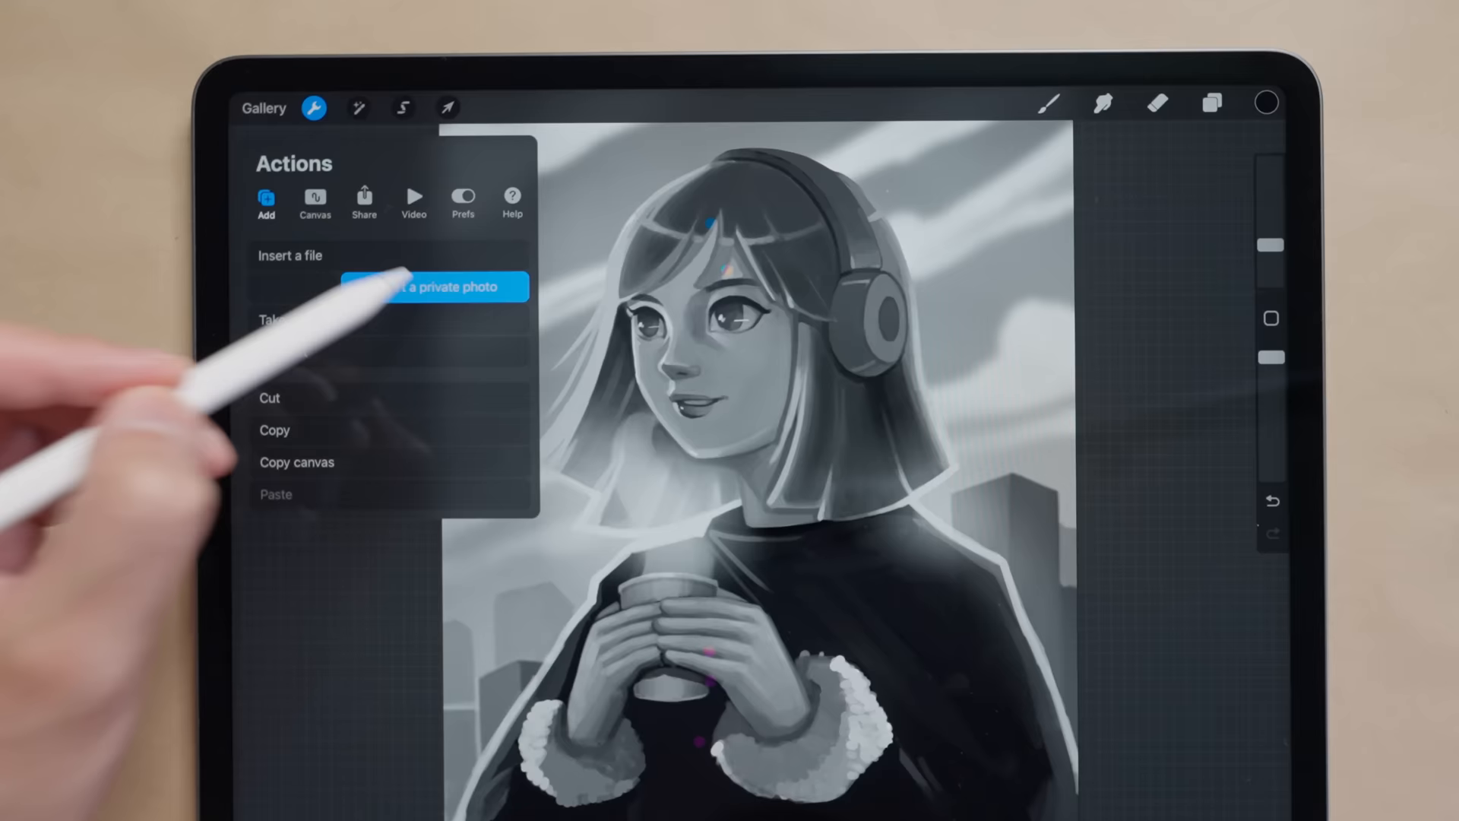
Step: Insert the sketched-heads page as a private photo over the portrait
click(431, 288)
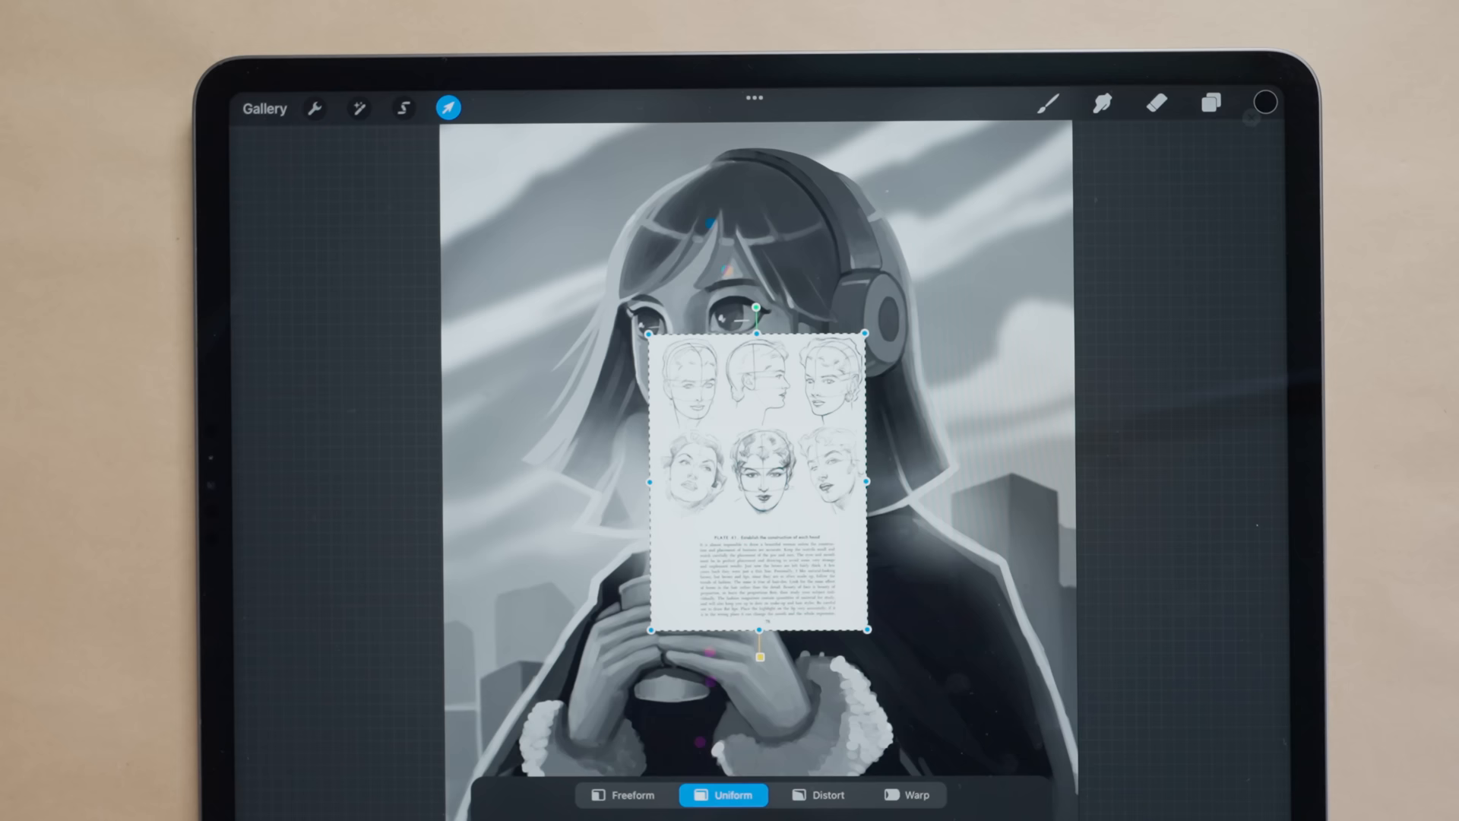
click(1210, 103)
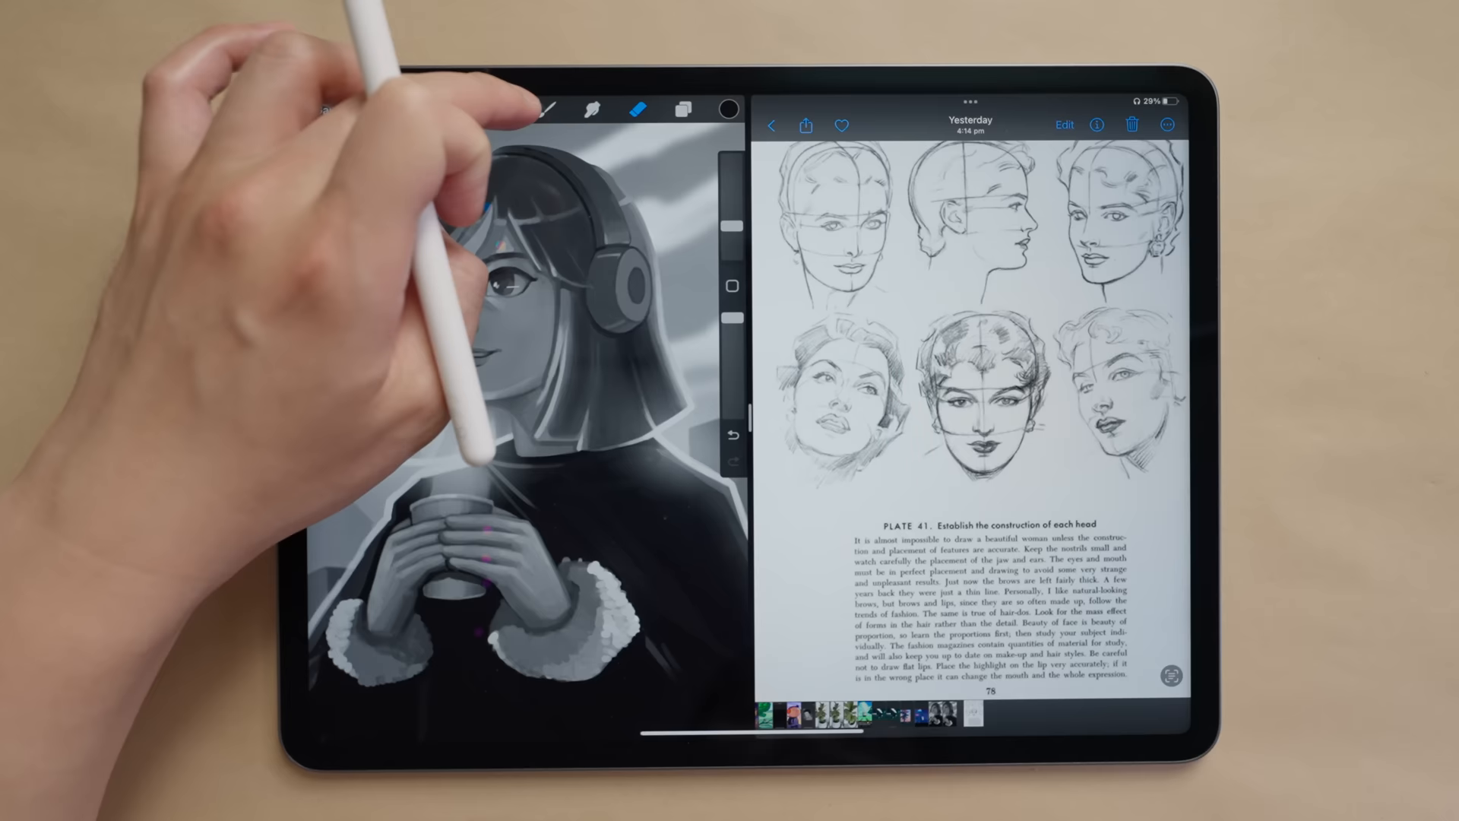
Step: Return Procreate to full screen after viewing the sketch page in Photos beside it
click(263, 155)
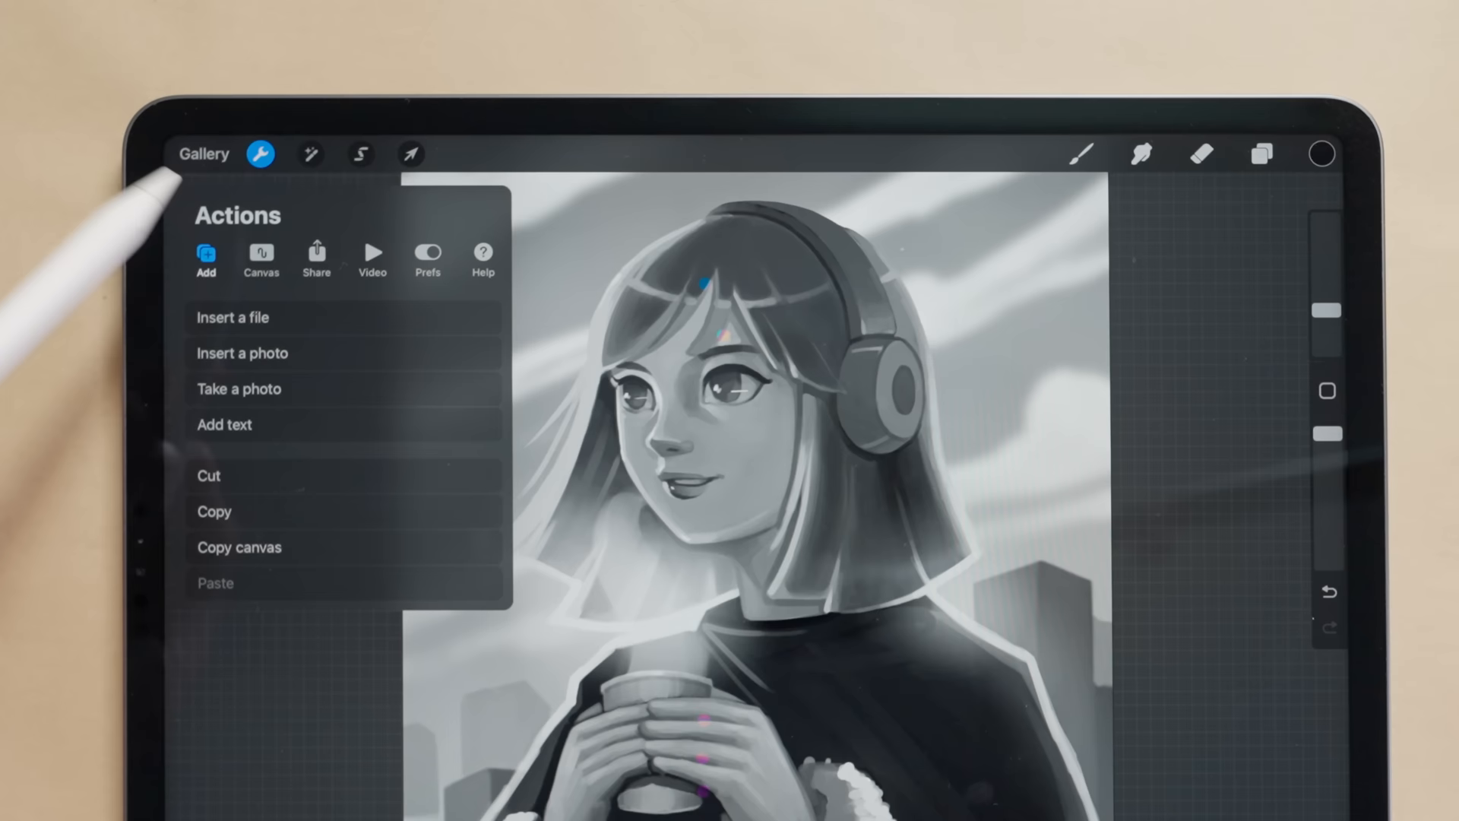
Step: Switch on the Reference toggle under Canvas to float a view of the whole portrait
click(260, 258)
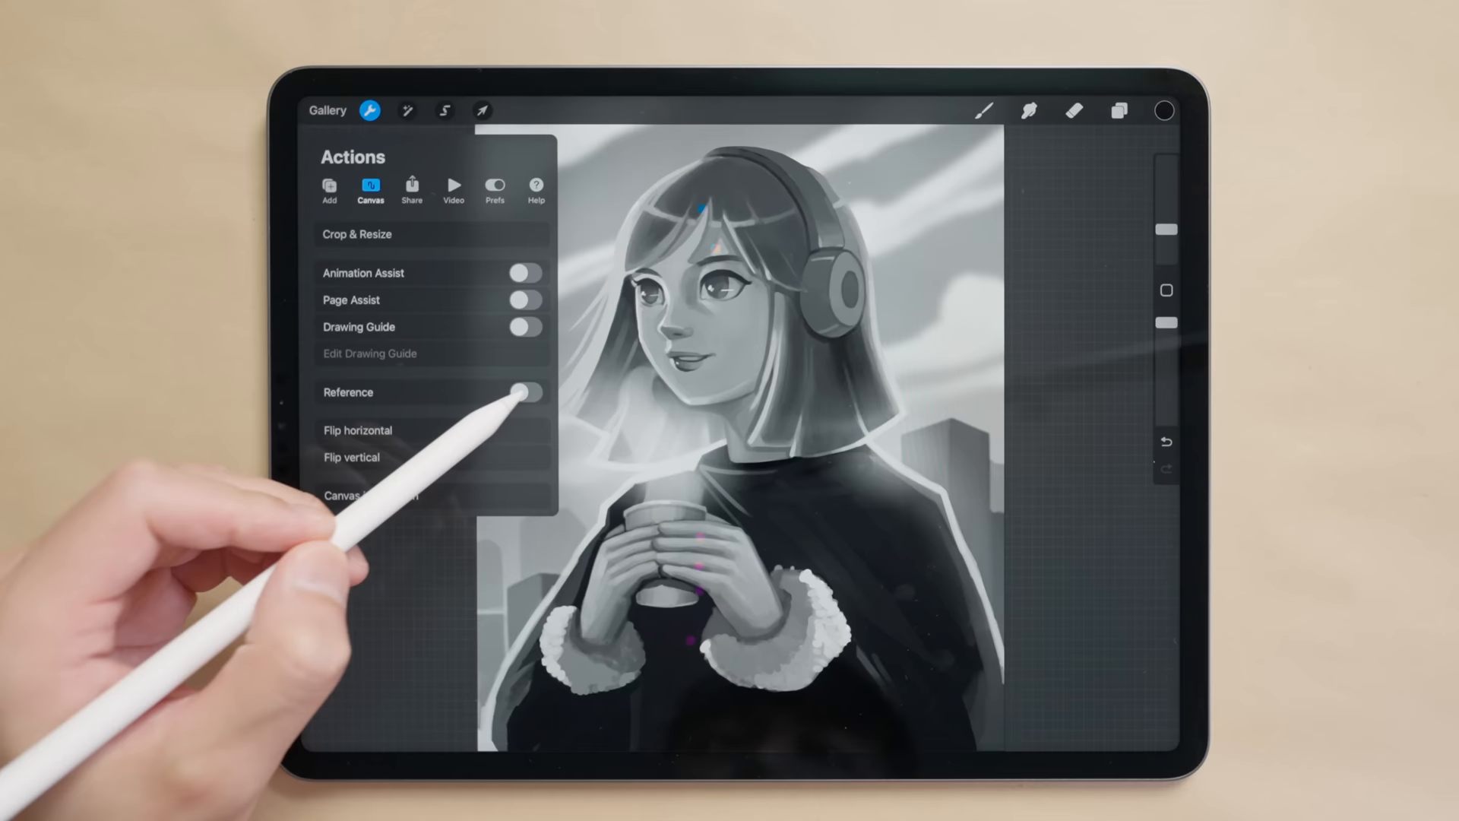
click(526, 392)
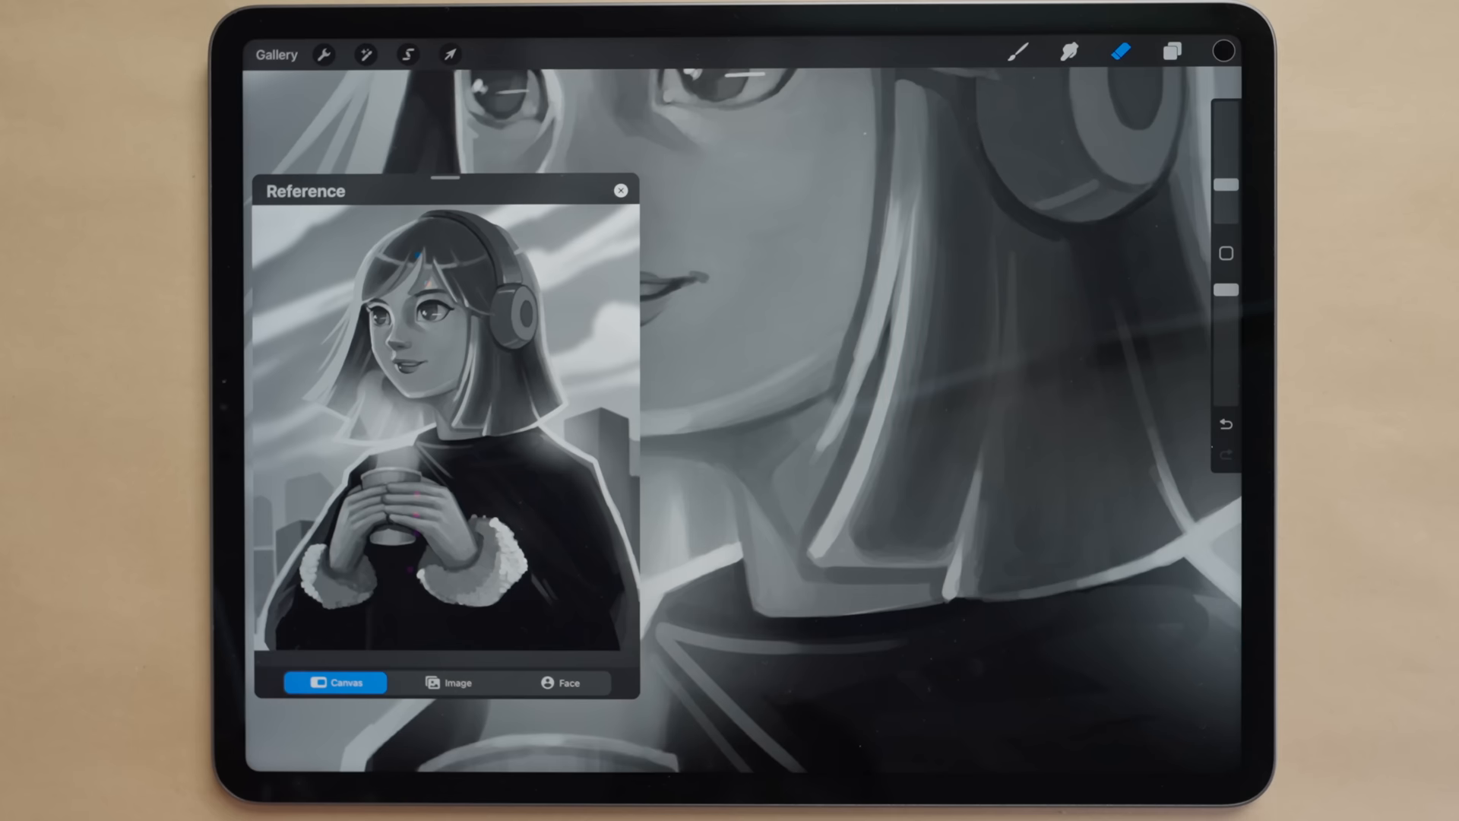
Step: Set the Reference window to Image mode and load the sketched-heads page into it
click(457, 682)
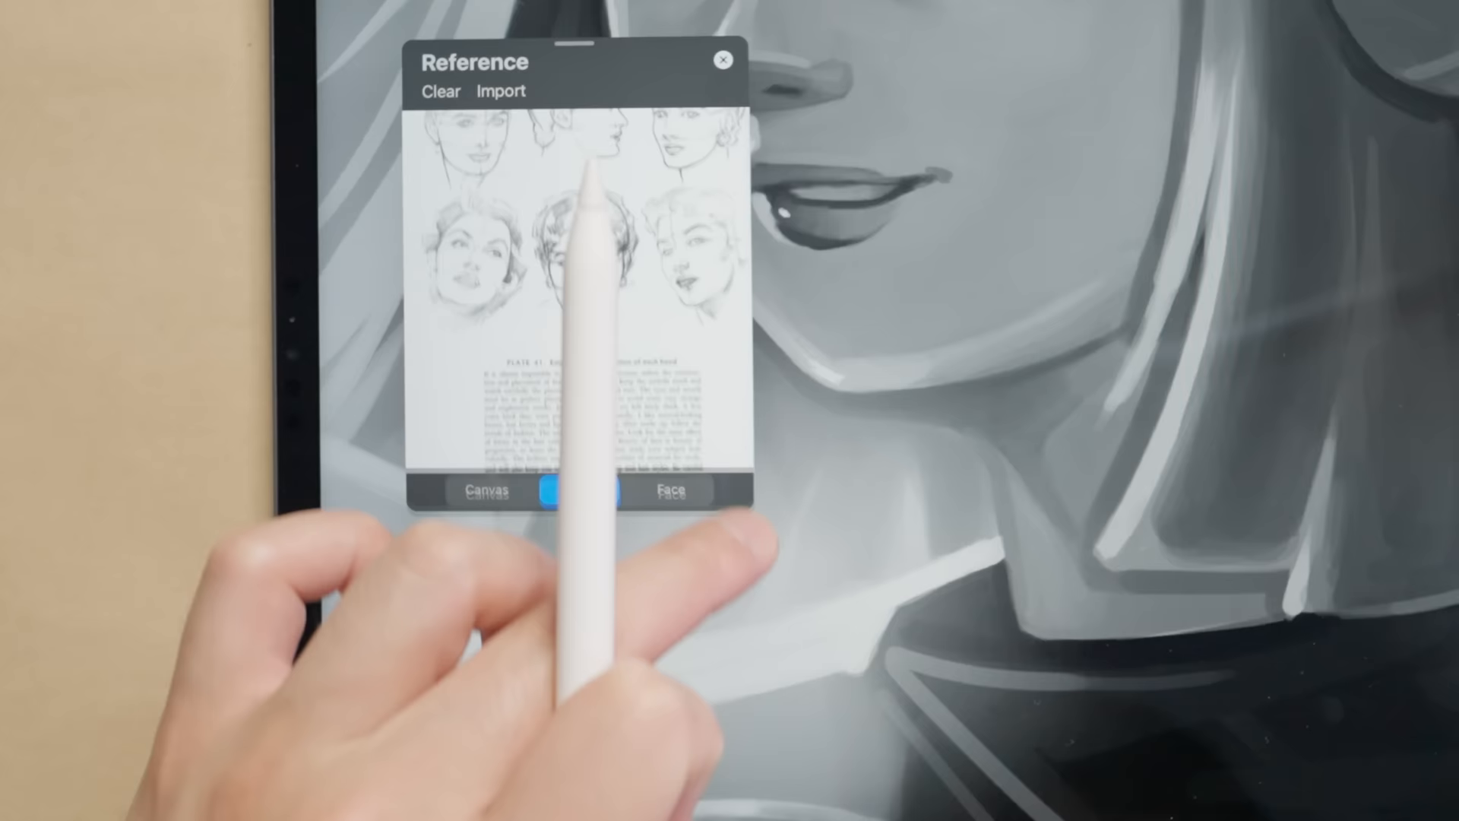
click(723, 59)
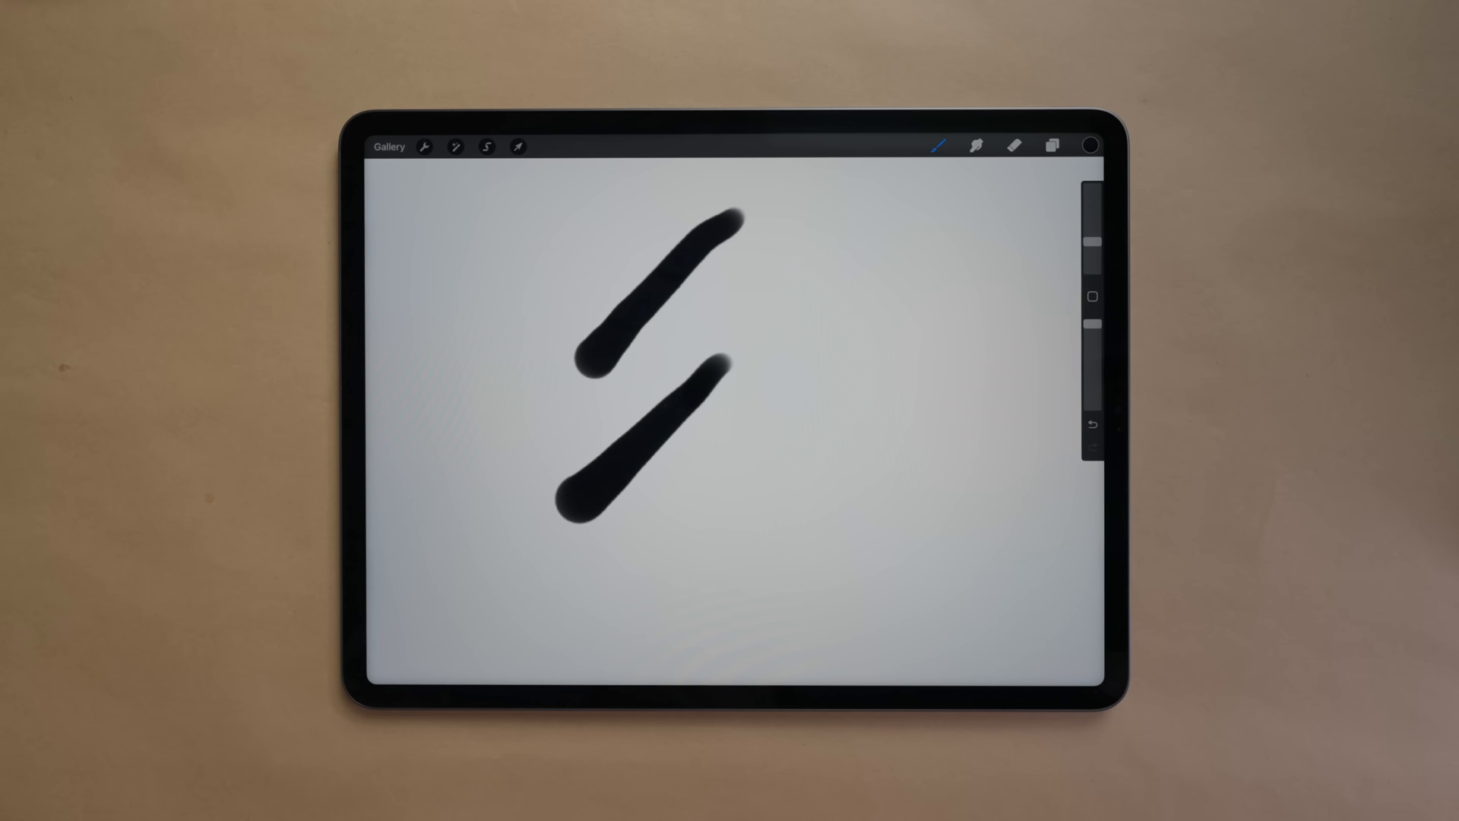
Step: Choose a brush for painting thick black strokes on the blank canvas
click(470, 146)
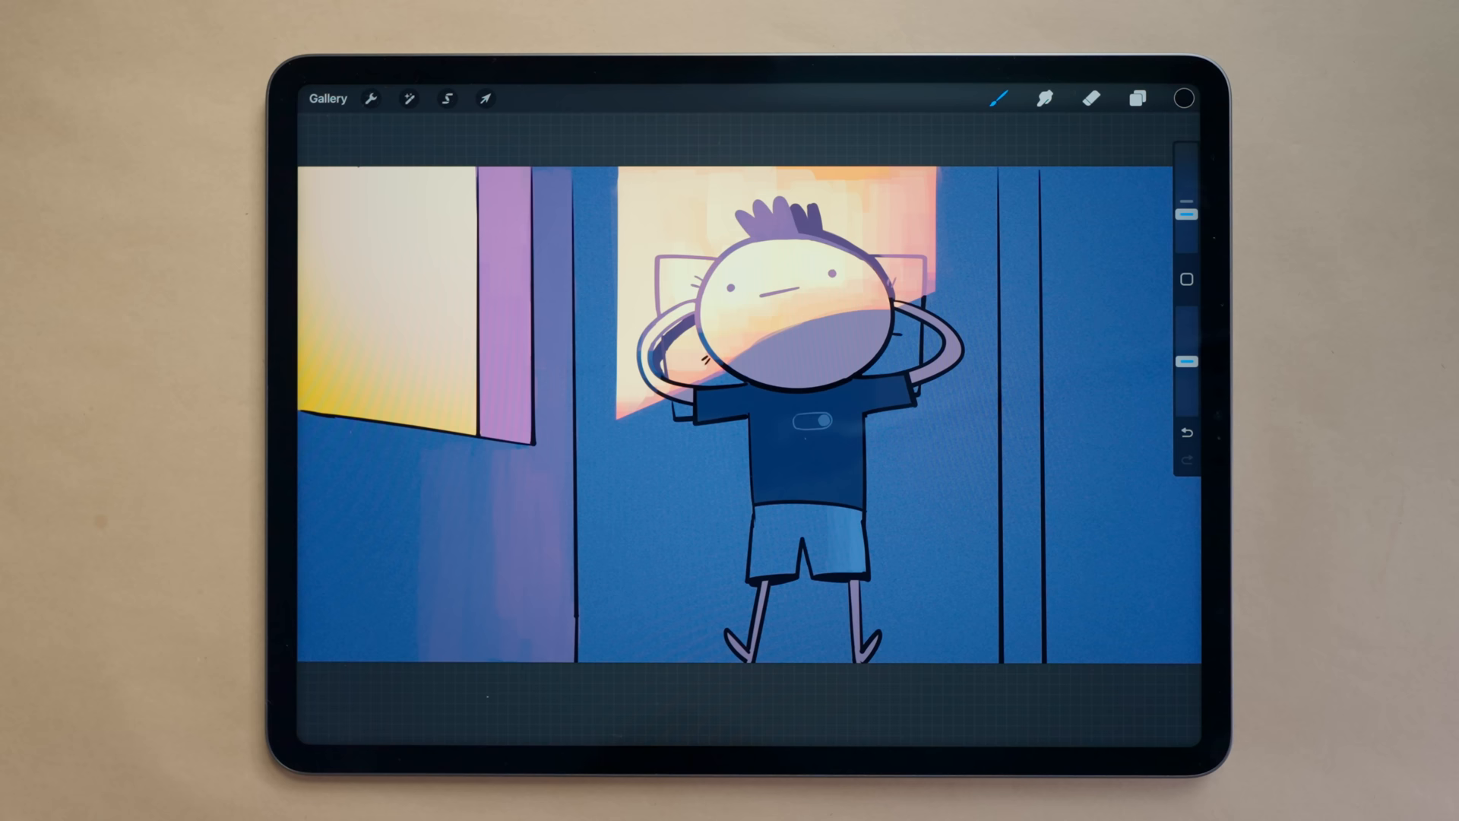
Step: Show the Add options (Insert a photo, Copy canvas, Paste) over the cartoon boy drawing
click(371, 98)
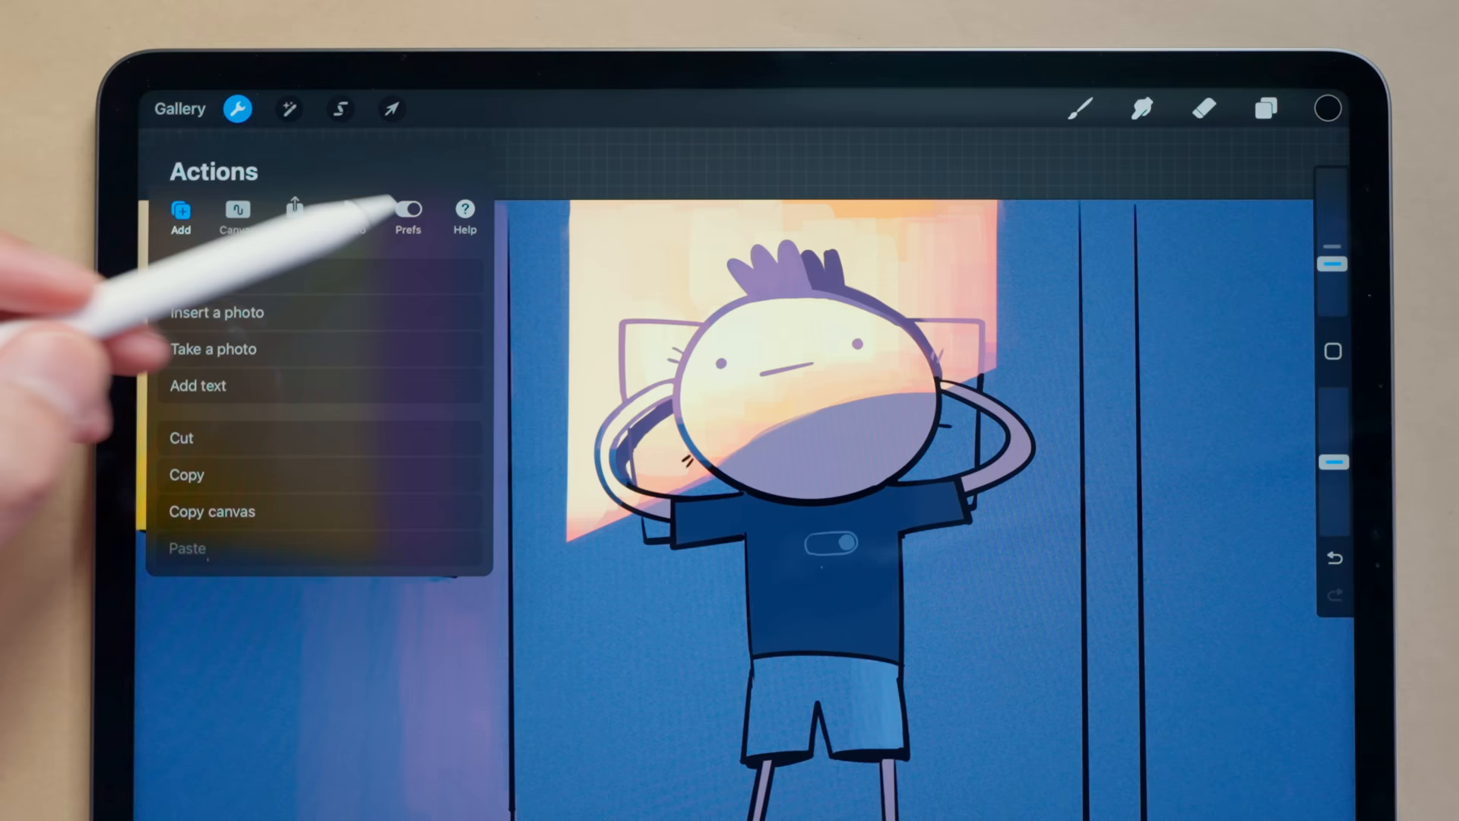
click(409, 210)
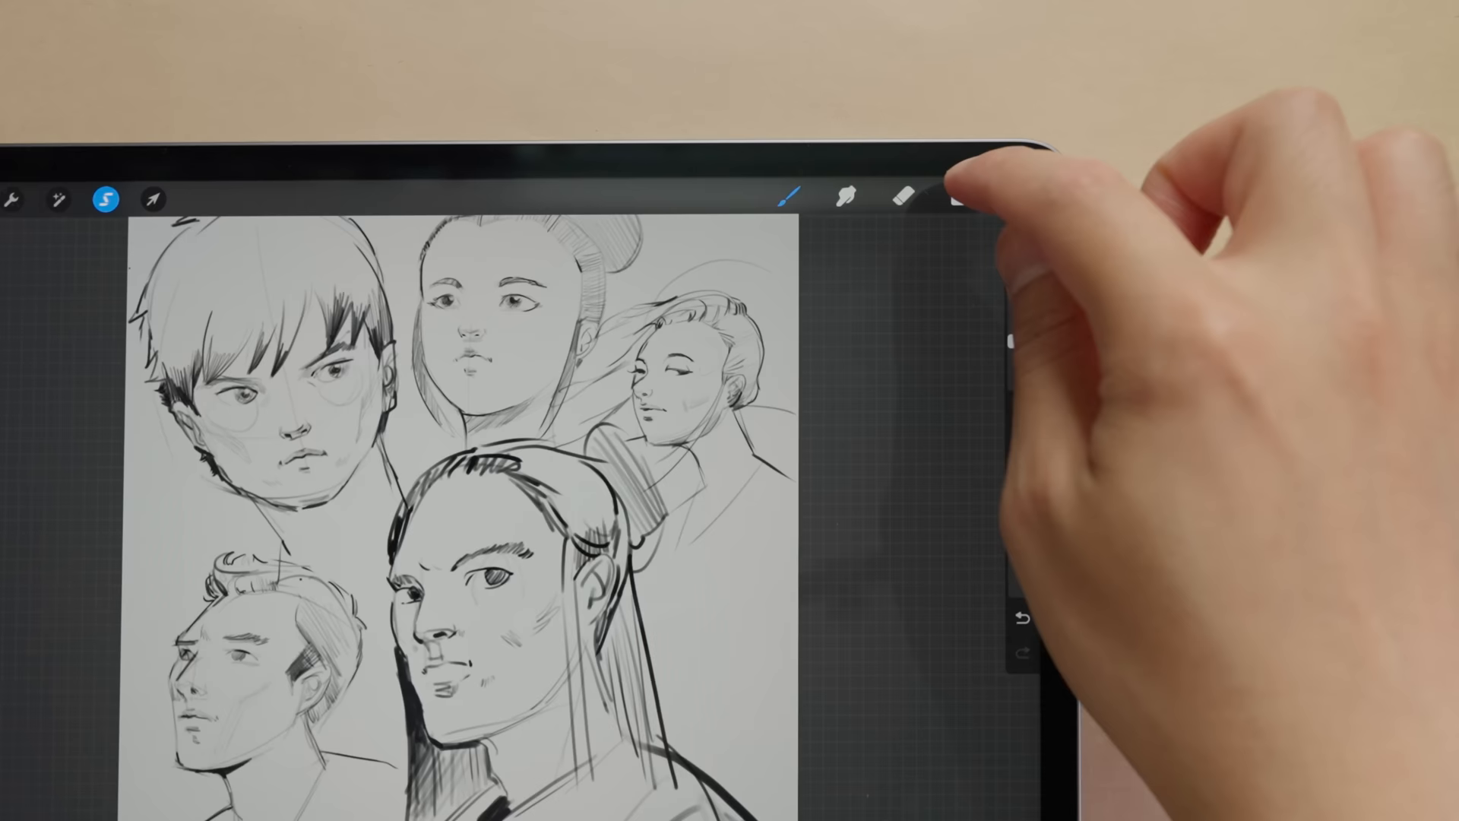
Step: Make Layer 13 the working layer in the portrait sketch's layer list
click(1125, 176)
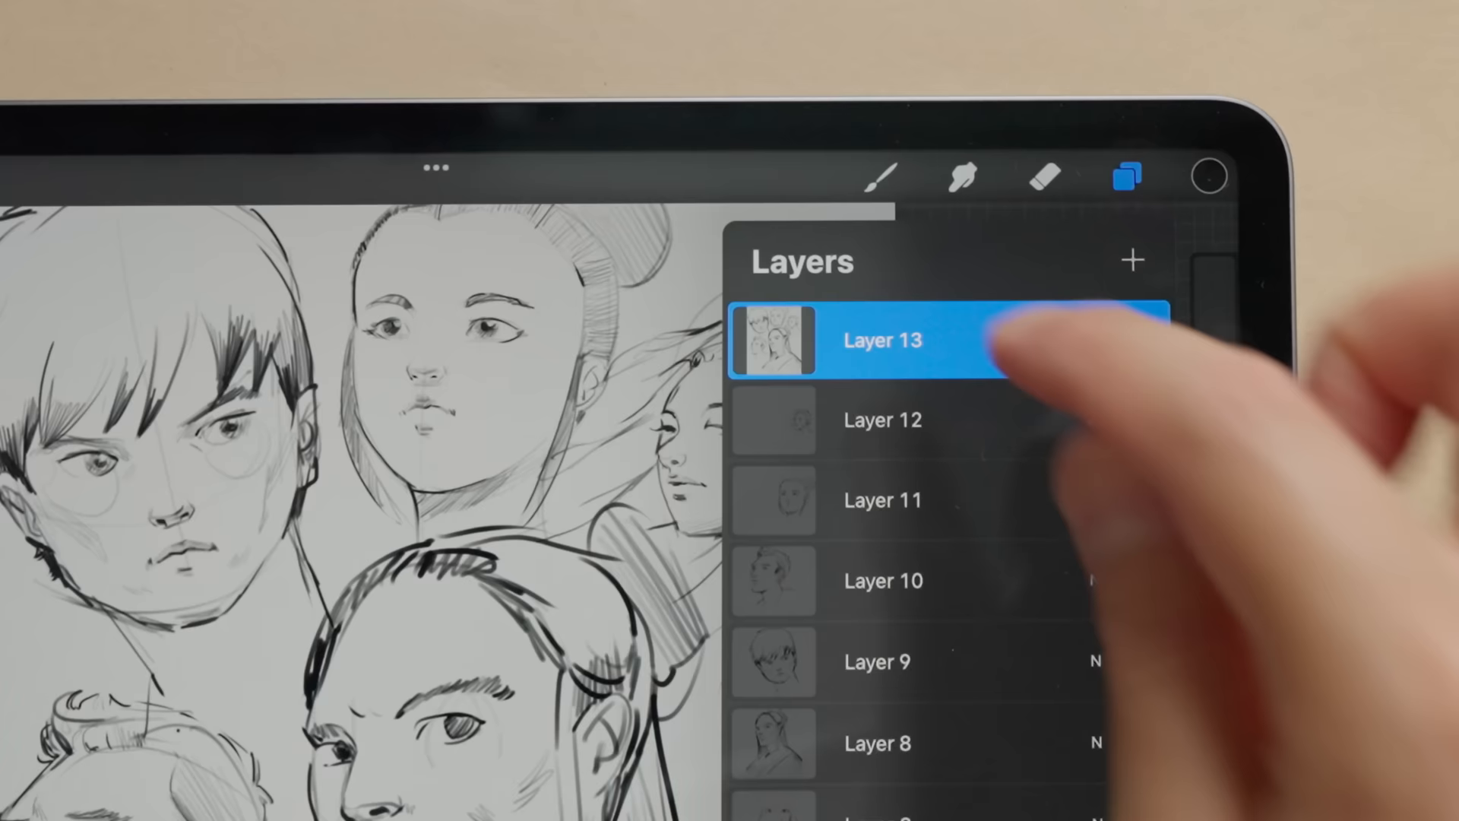
click(935, 340)
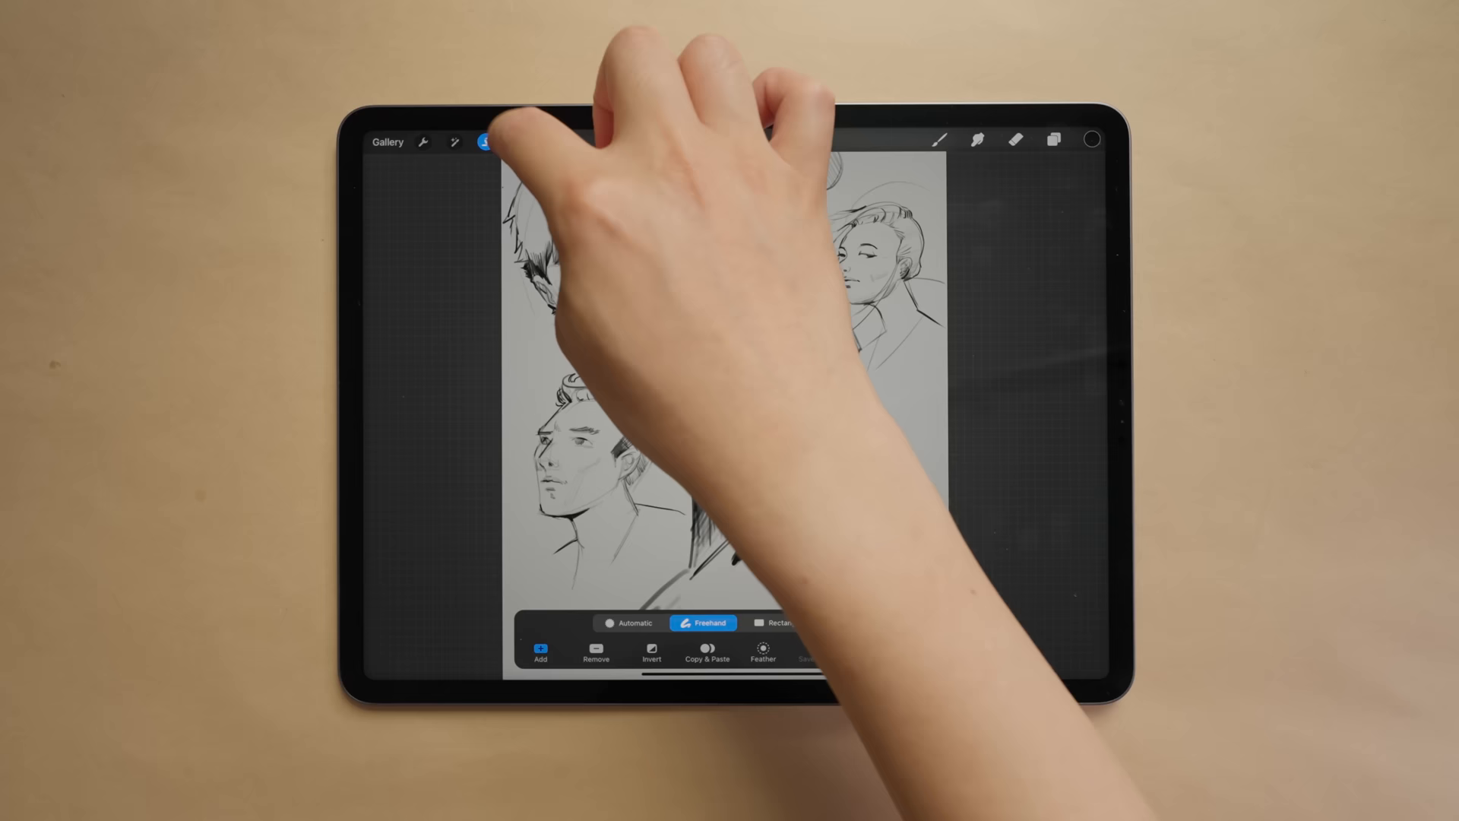
Step: Freehand-select the portrait sketches and ready them for Uniform transform
click(485, 141)
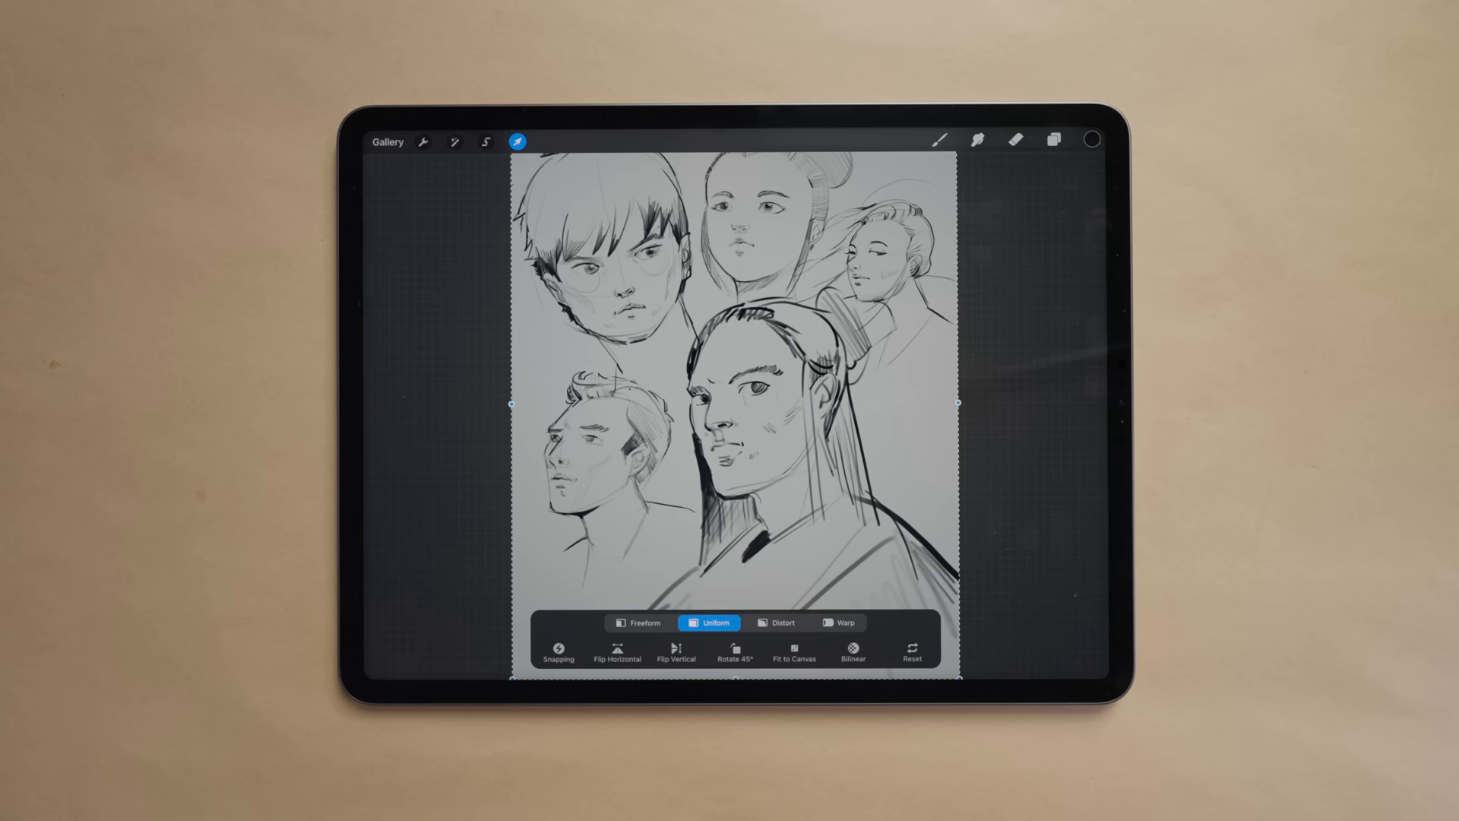
click(388, 141)
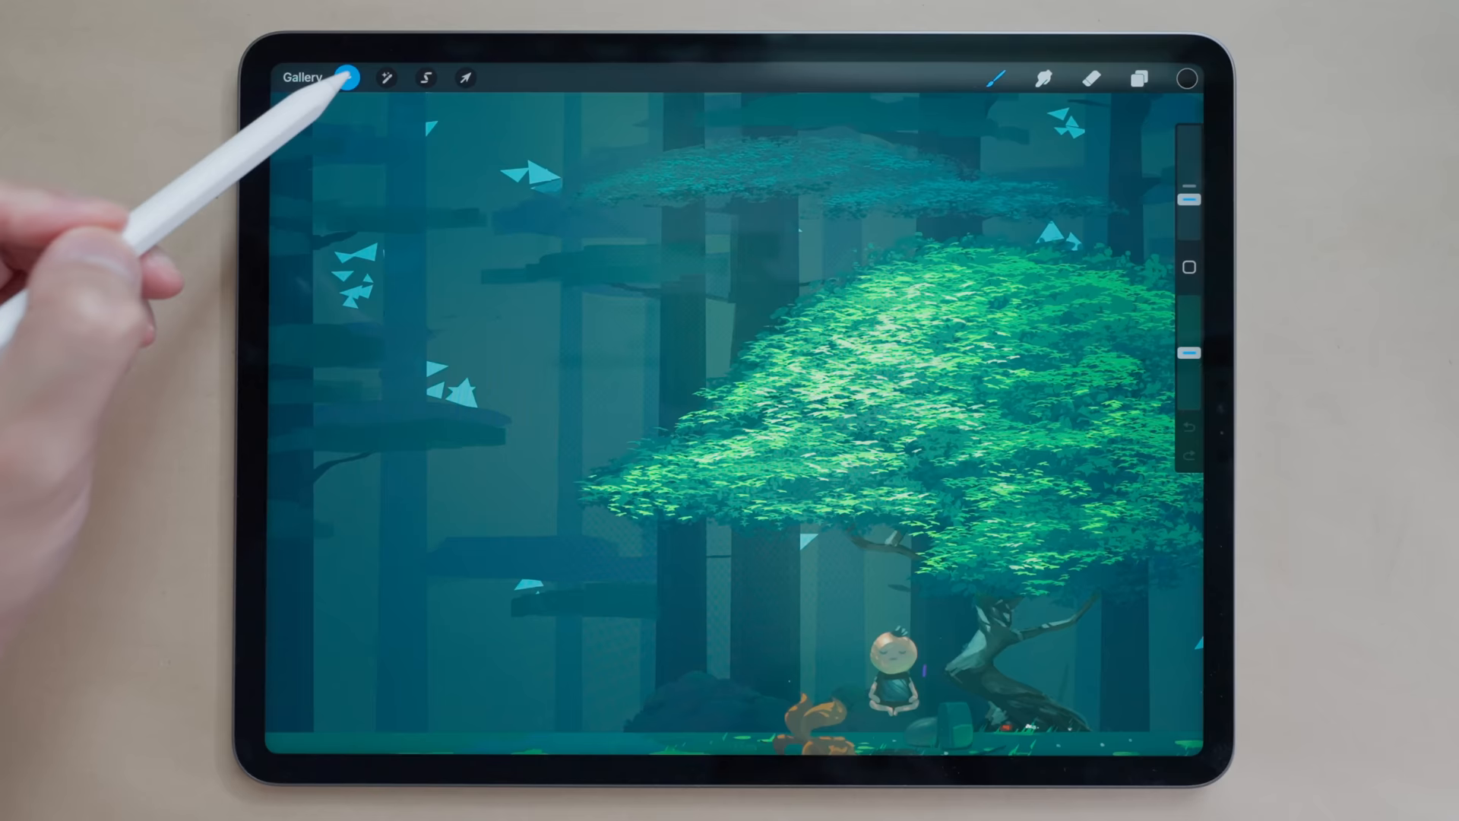
Step: Bring up the forest canvas's information from its Actions Canvas options
click(385, 77)
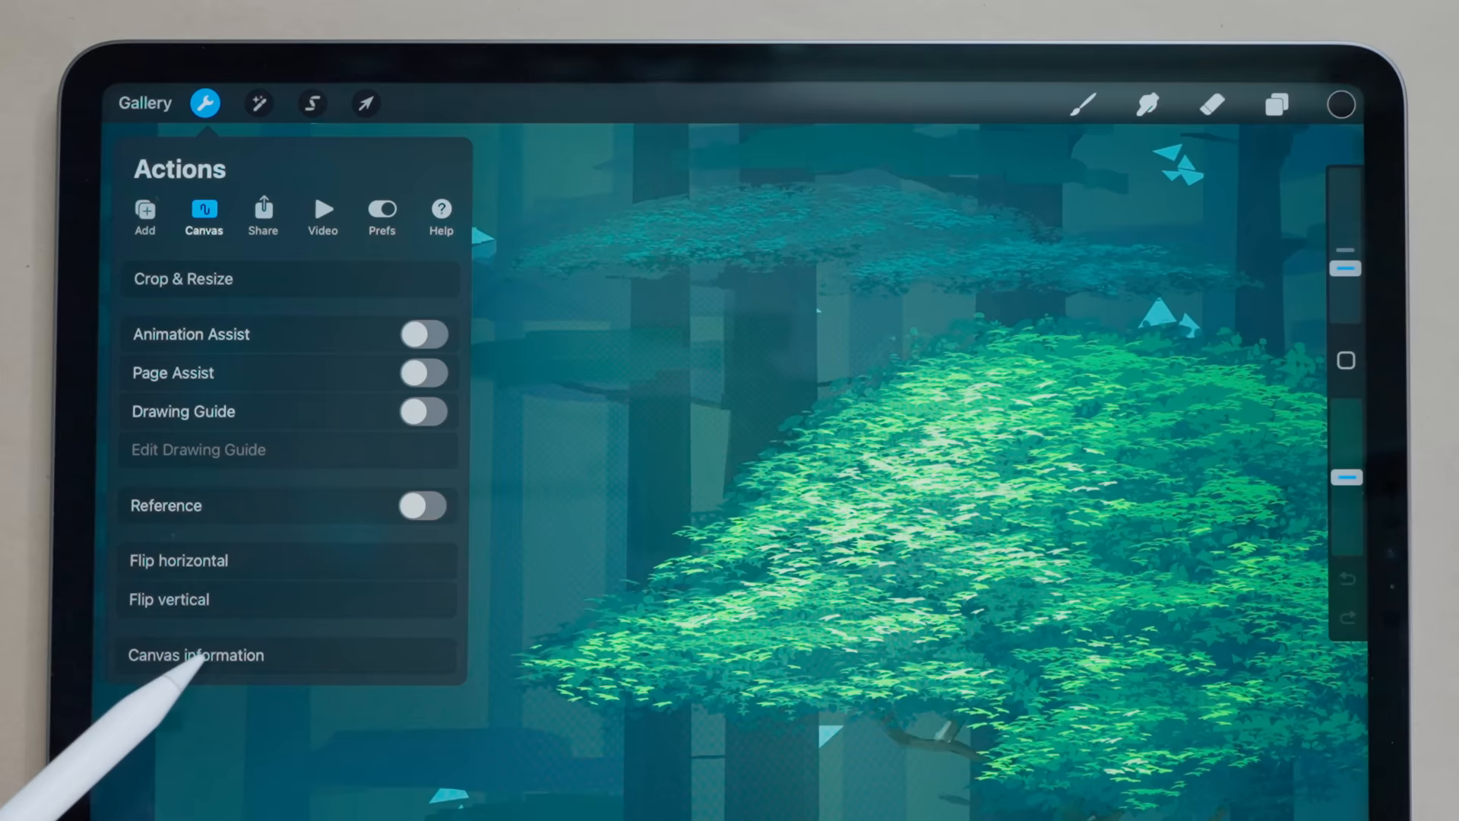
click(197, 654)
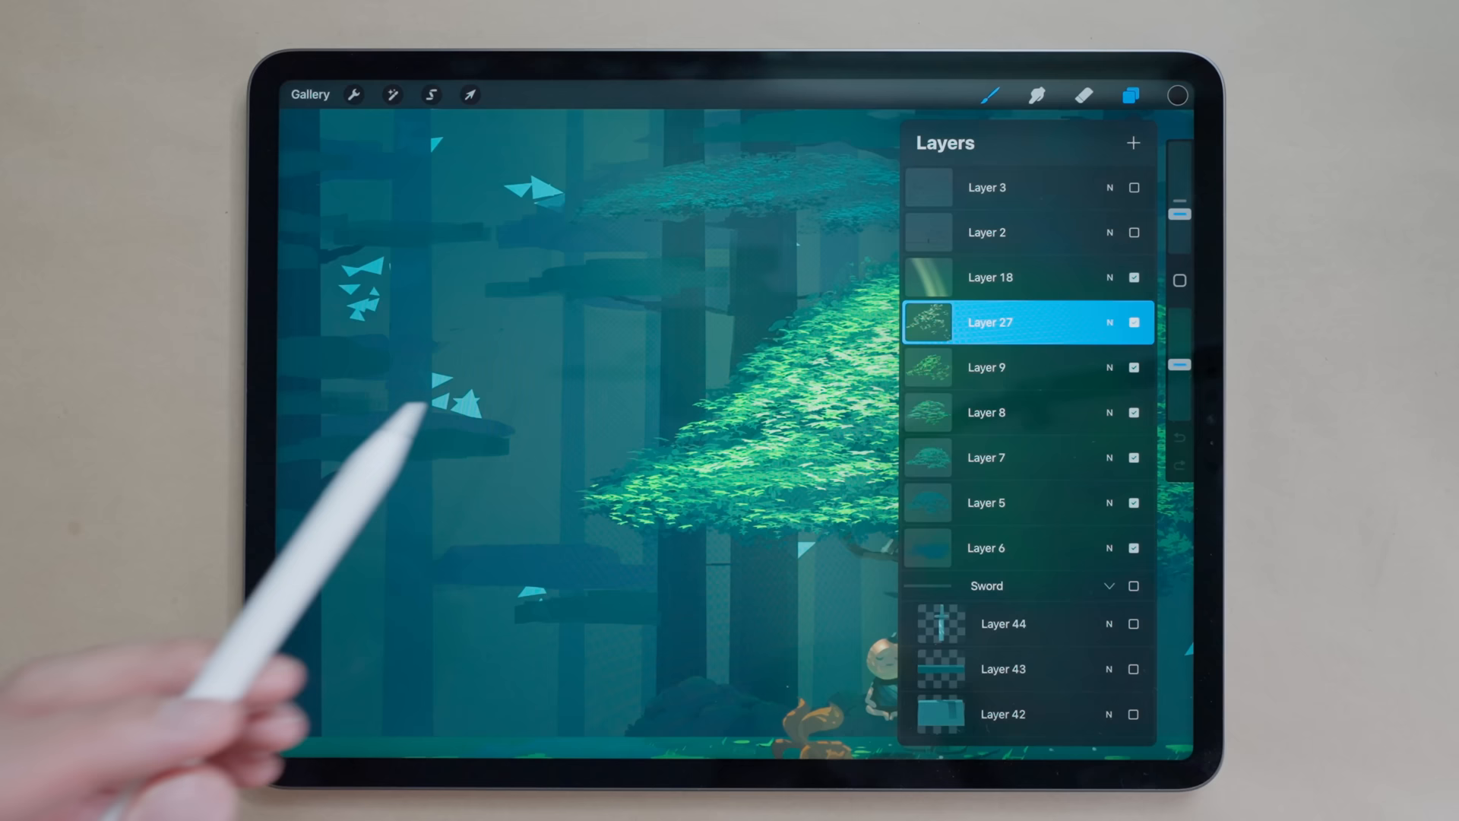
Step: Show the forest artwork's layer list, including the Sword group
click(310, 94)
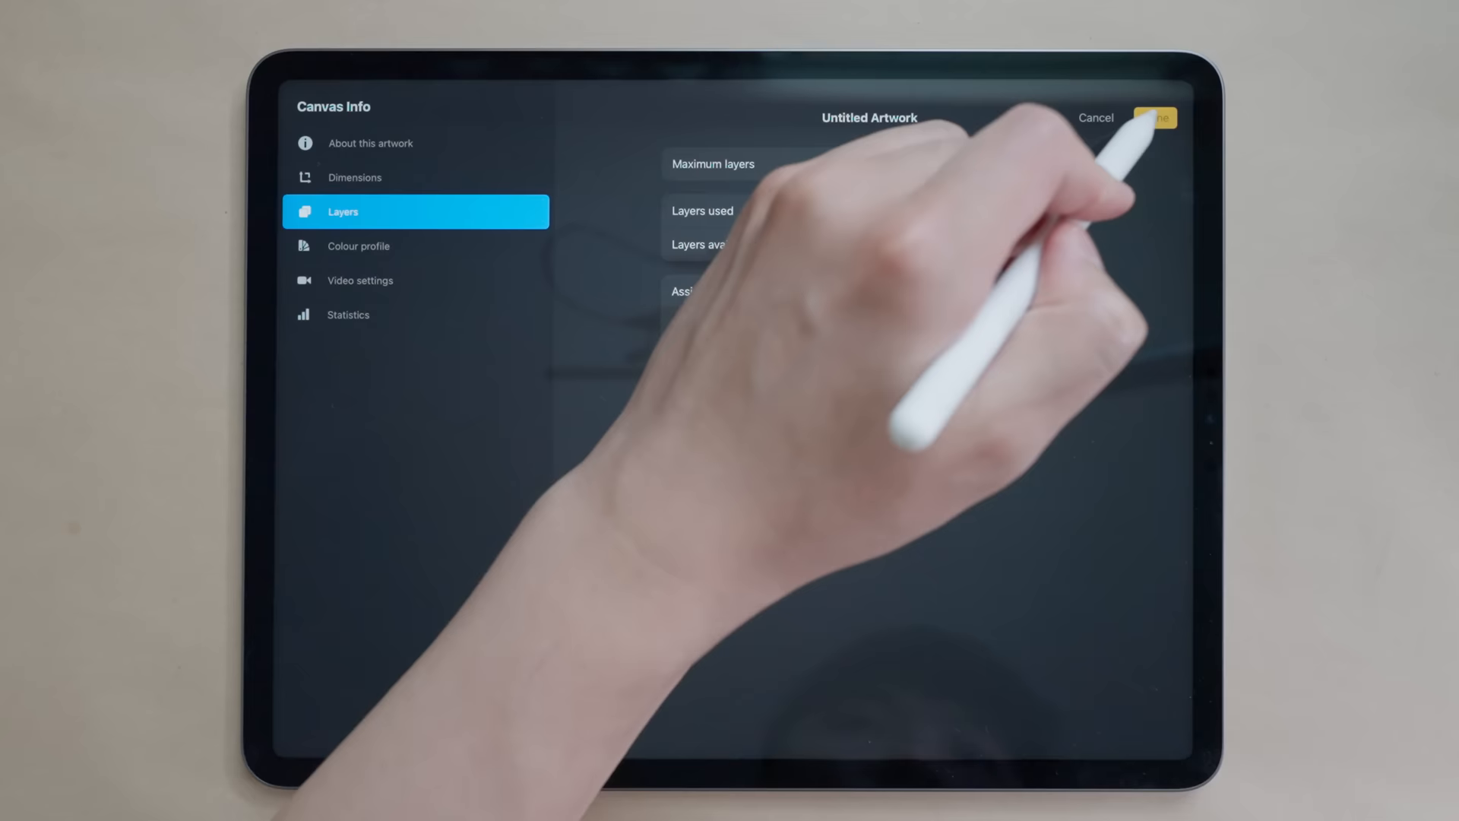
Step: Dismiss the Canvas Info panel after reading the layer counts
click(1157, 117)
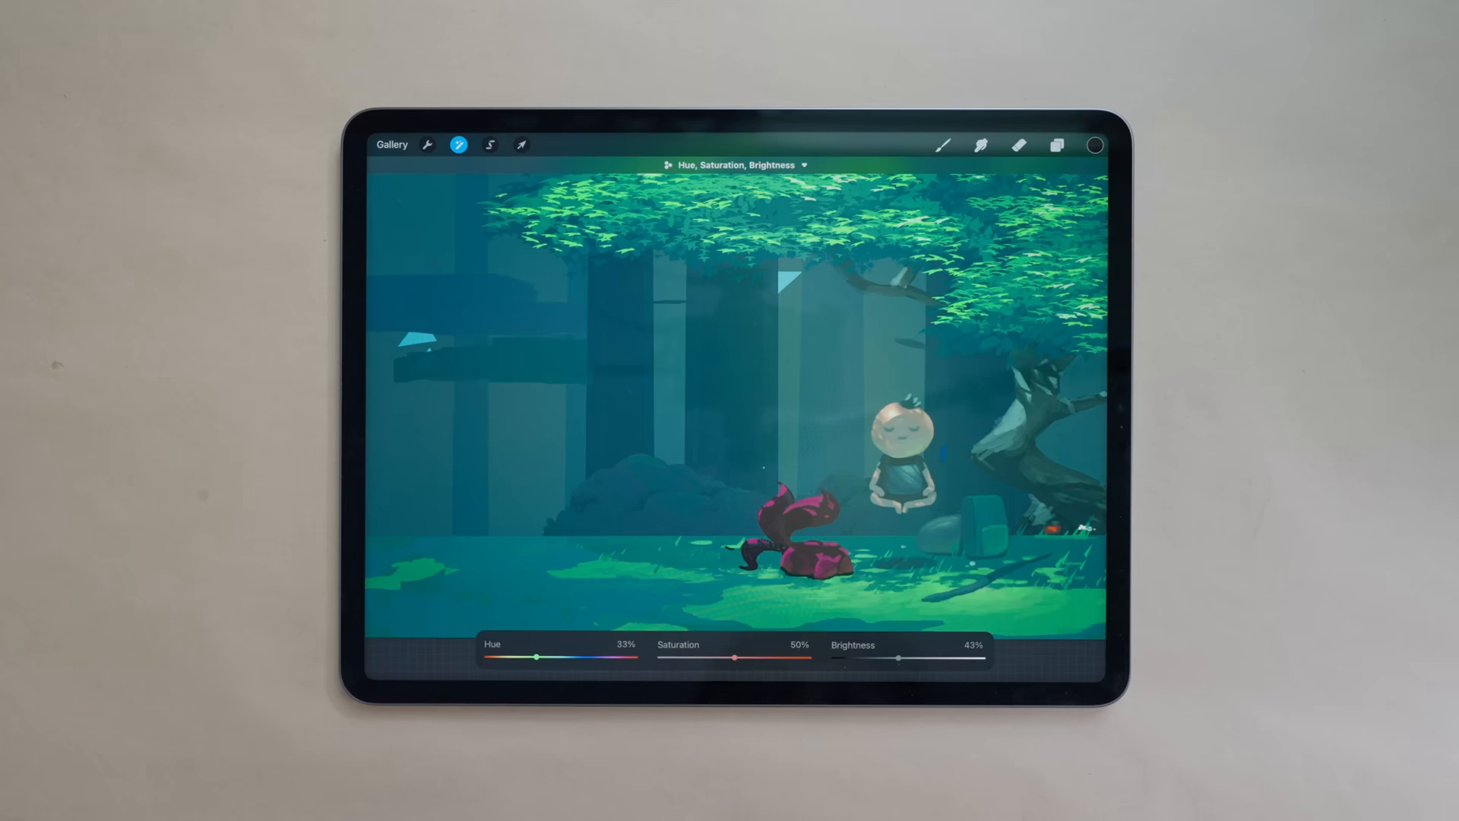
Step: Commit the Hue 33%, Saturation 50%, Brightness 43% adjustment turning the creature magenta
click(1058, 146)
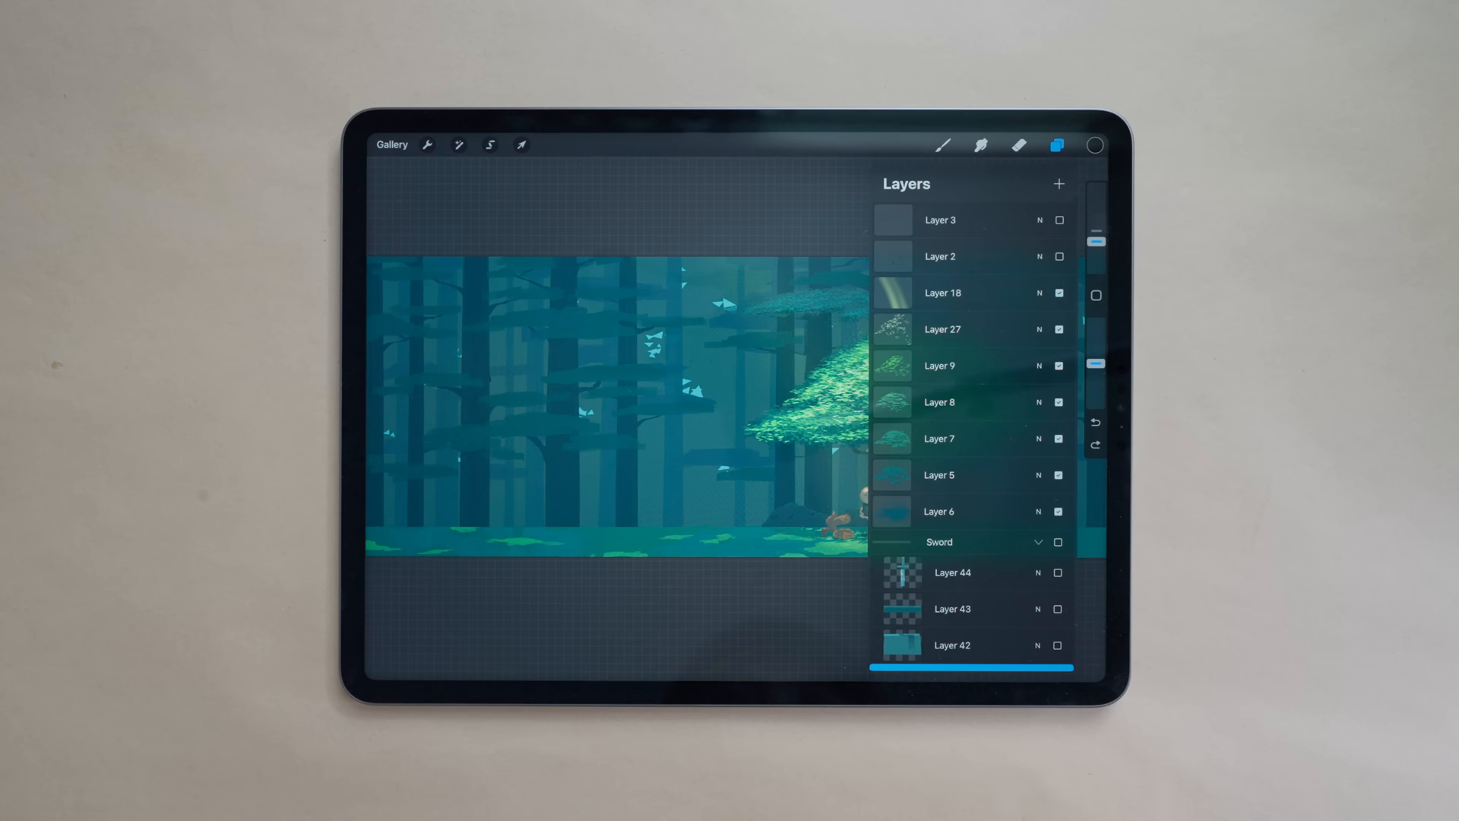
Step: Copy the whole forest canvas and paste it back as a flattened new layer
click(427, 144)
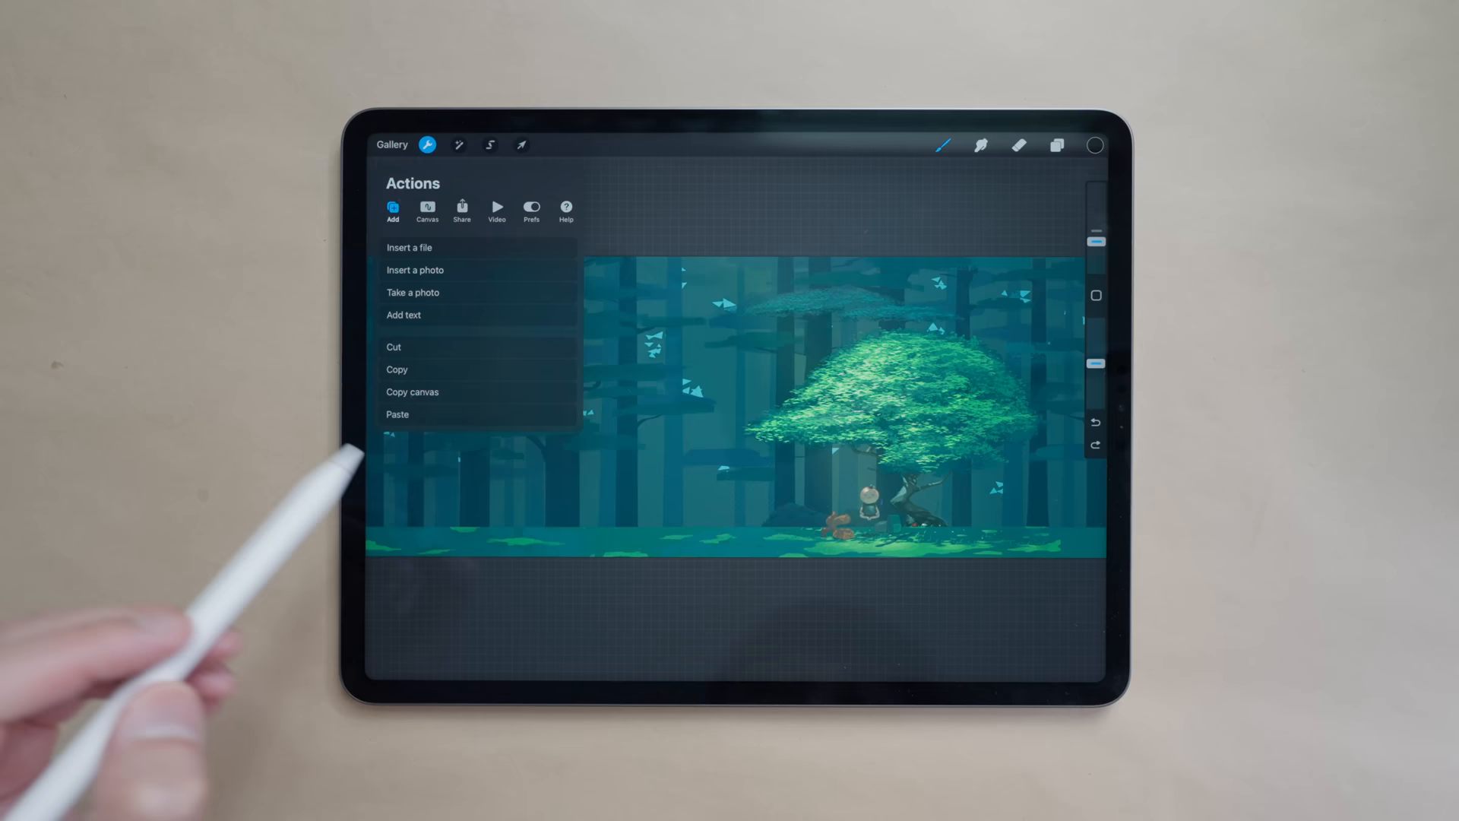
click(1057, 146)
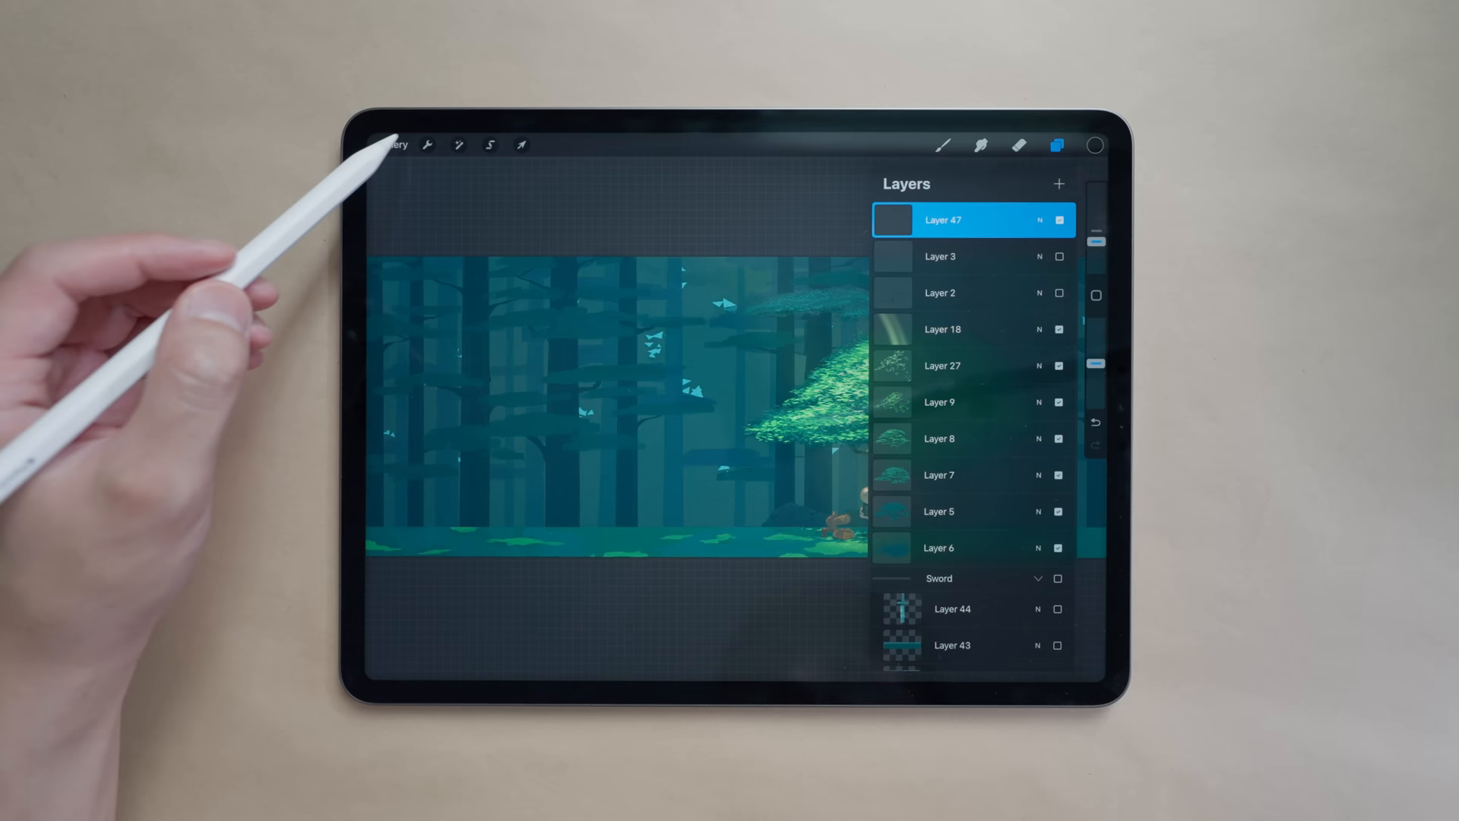
click(426, 145)
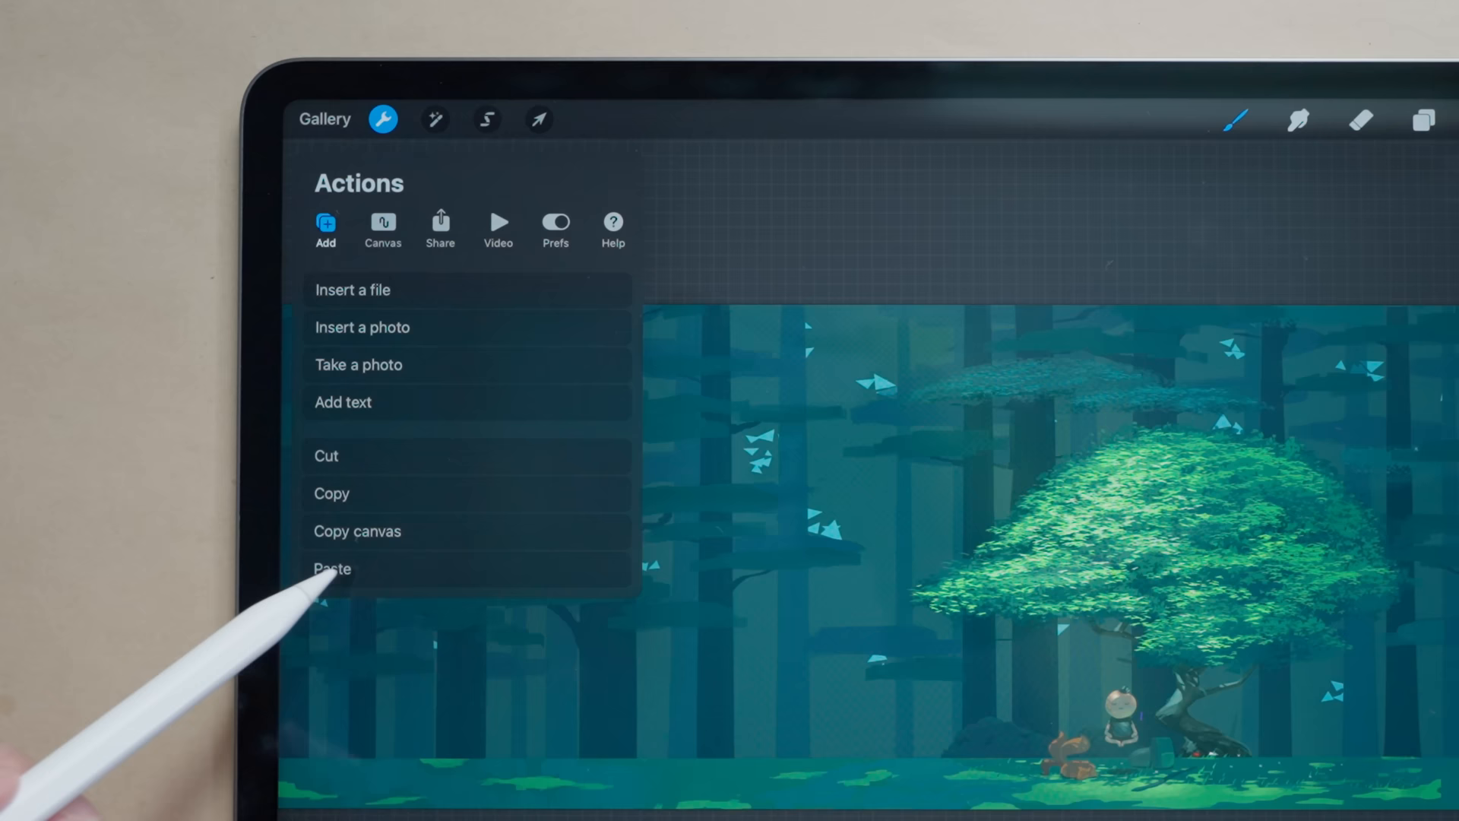
click(332, 569)
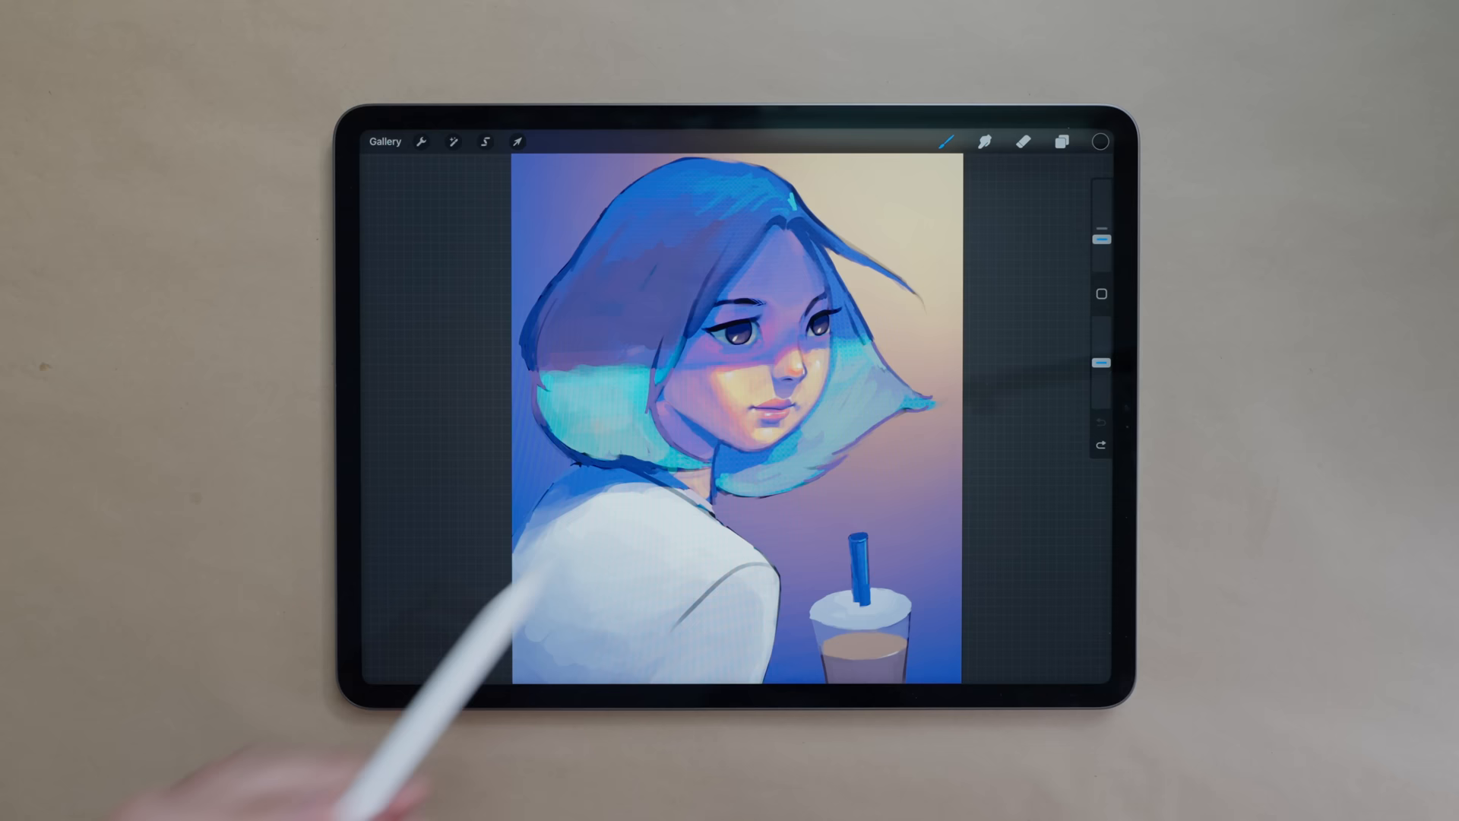
mouse_move(420, 149)
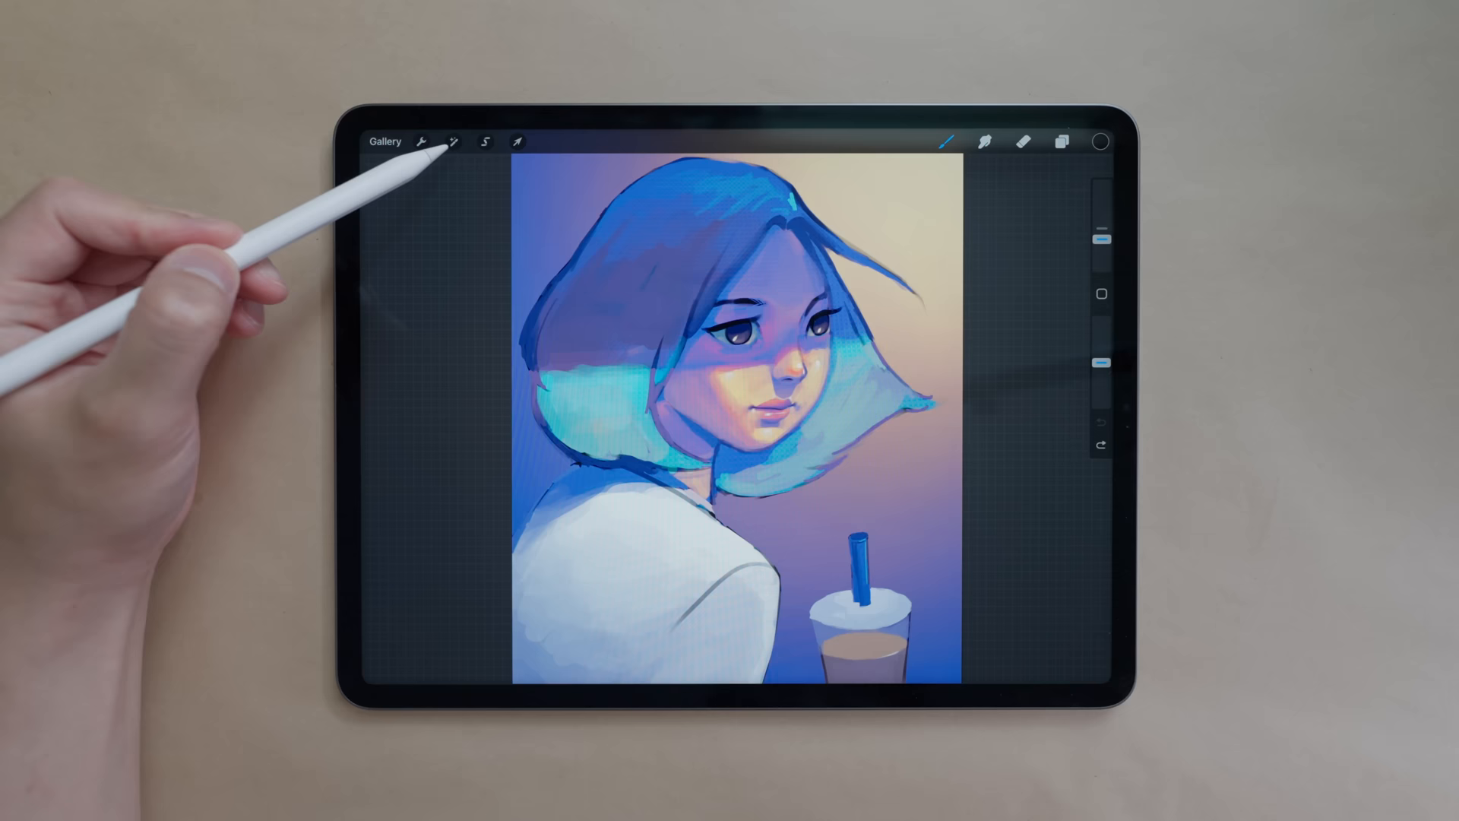
Step: Show the turquoise-haired girl portrait's layer groups with Layer 4 highlighted
click(1063, 142)
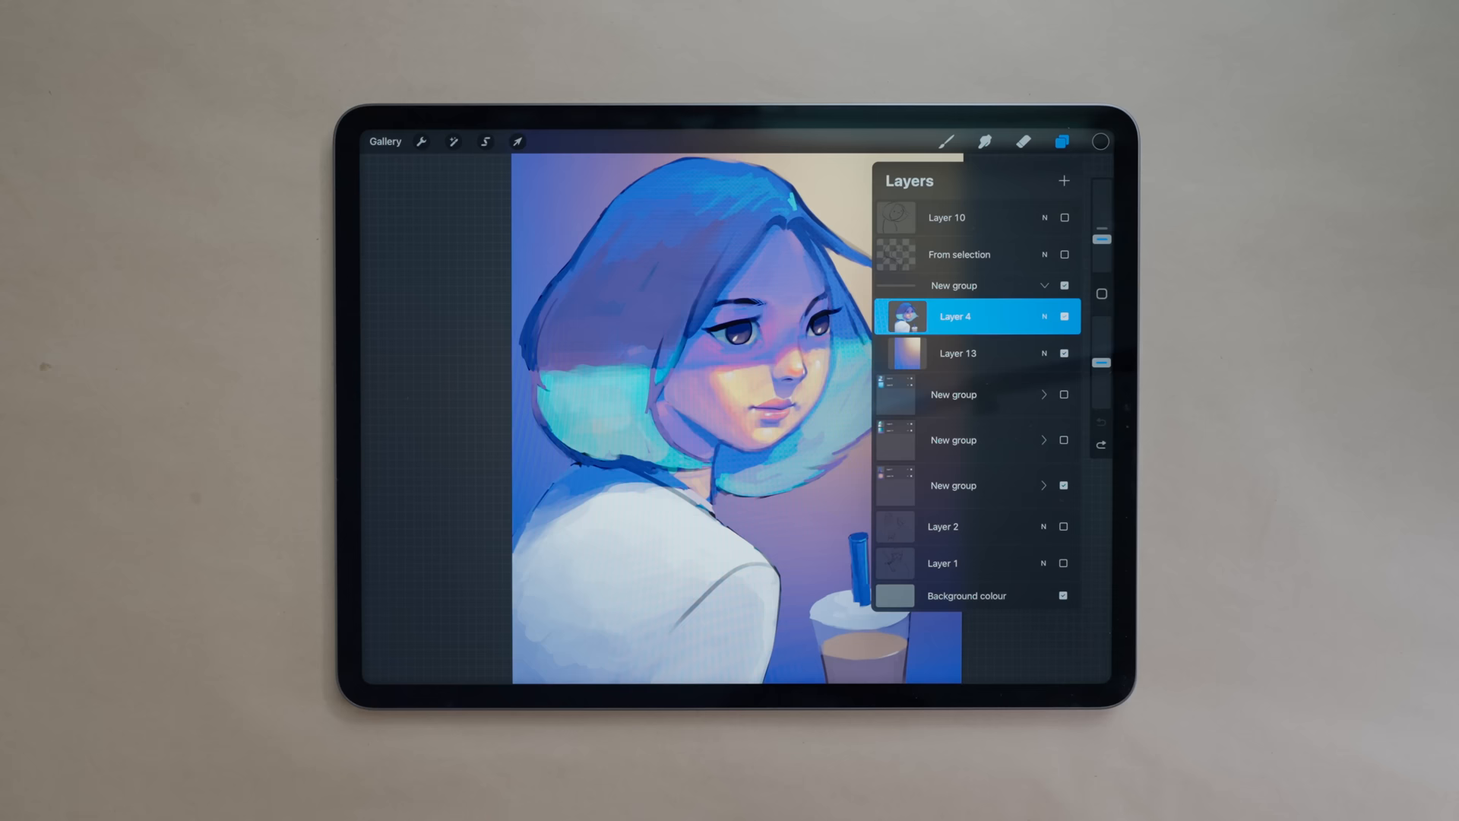
Step: Bring up the QuickMenu and browse the Set Action list for one slot
click(1062, 142)
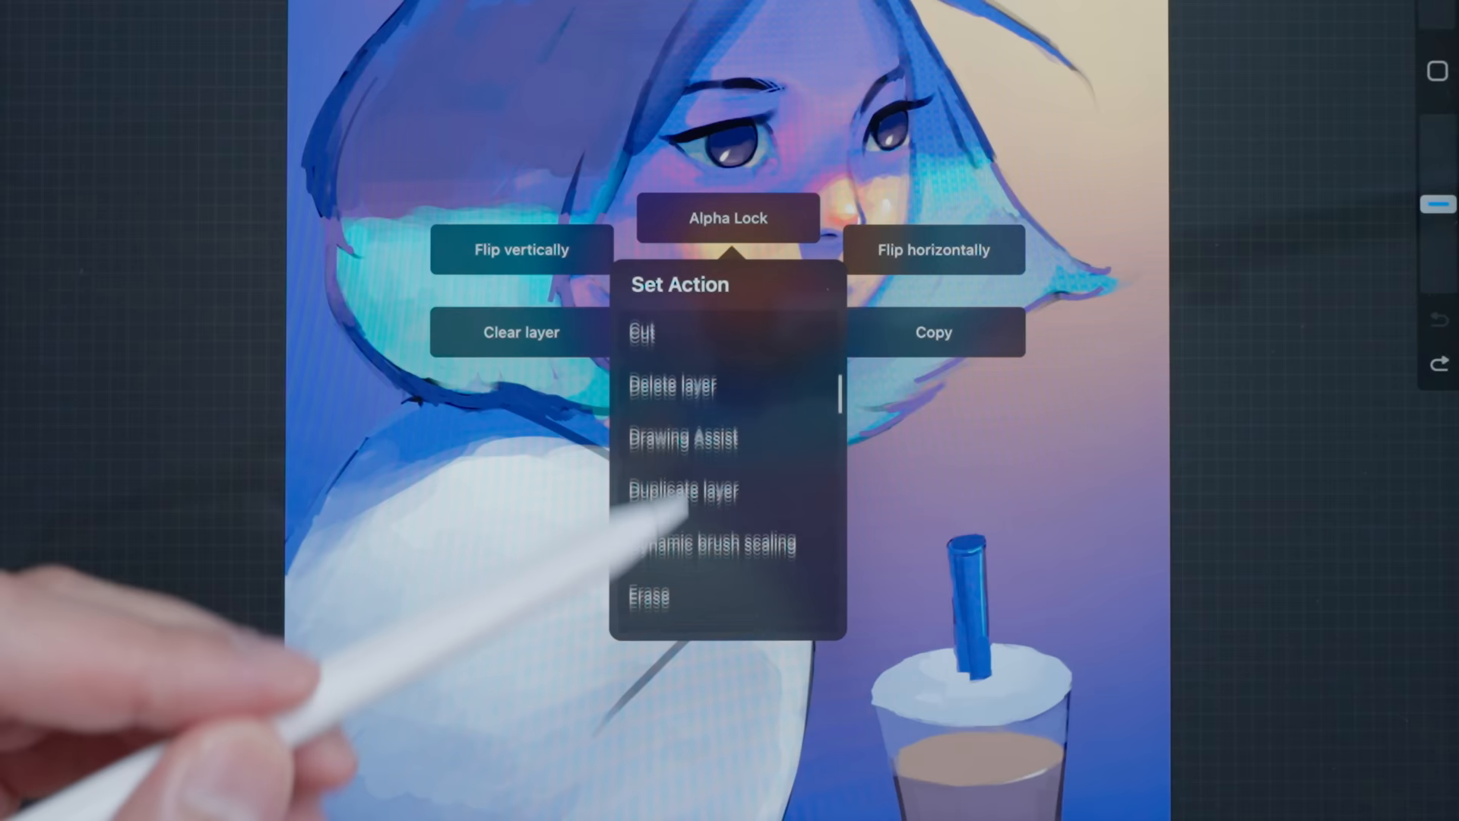
scroll(down, 3)
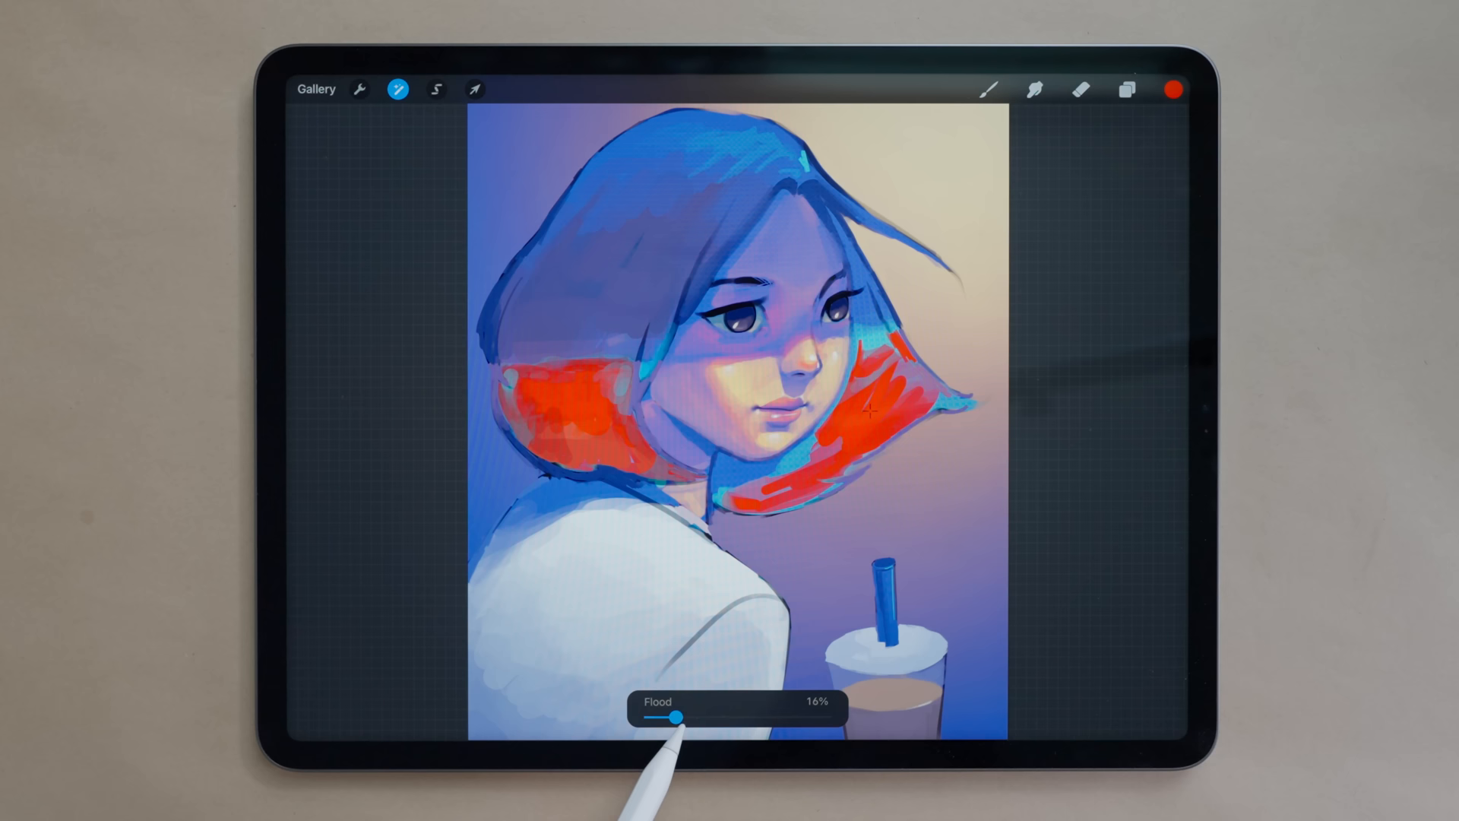
Step: Adjust the Recolor Flood so the red spreads across the turquoise hair
click(988, 90)
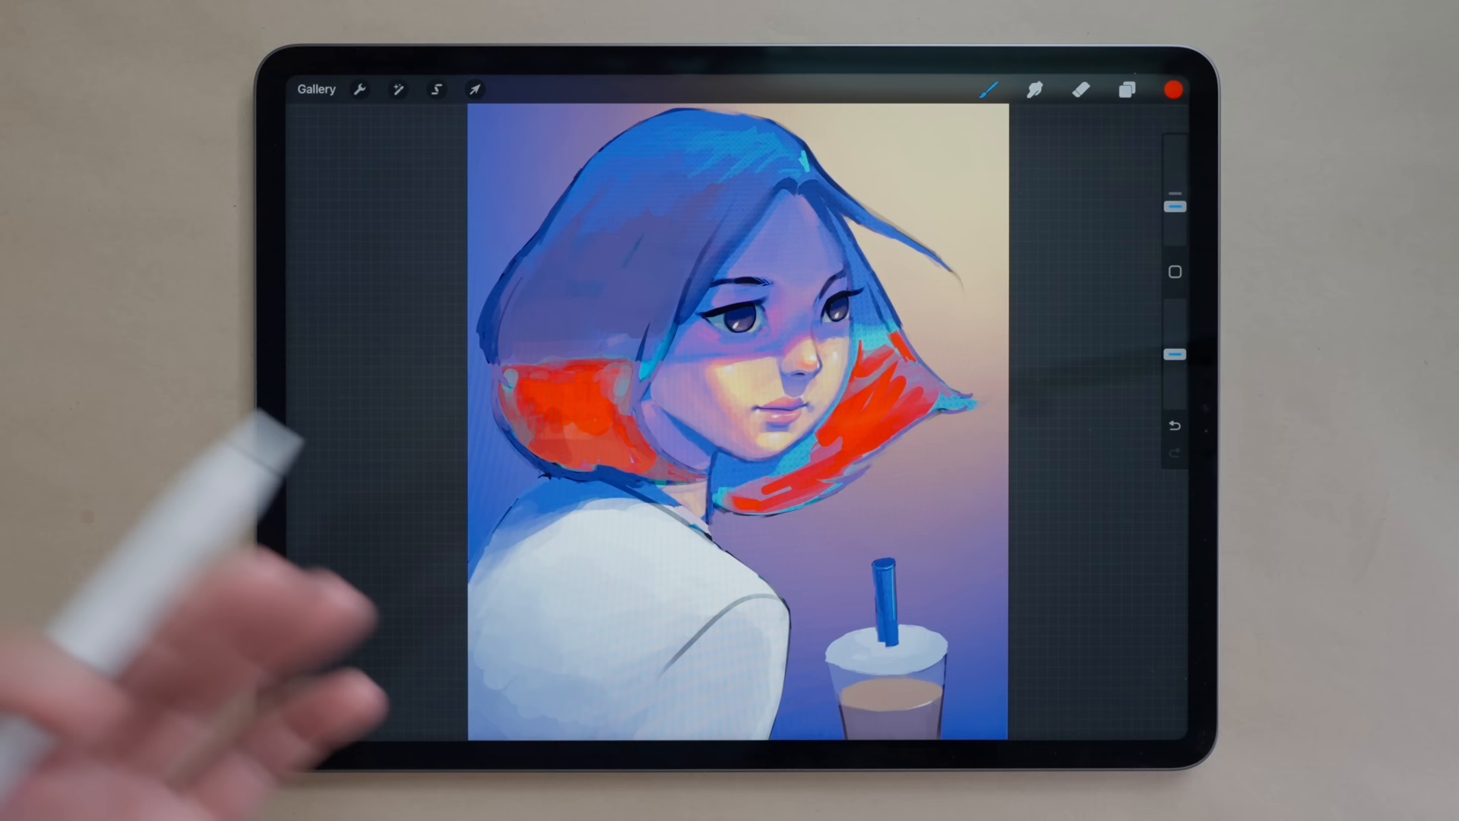